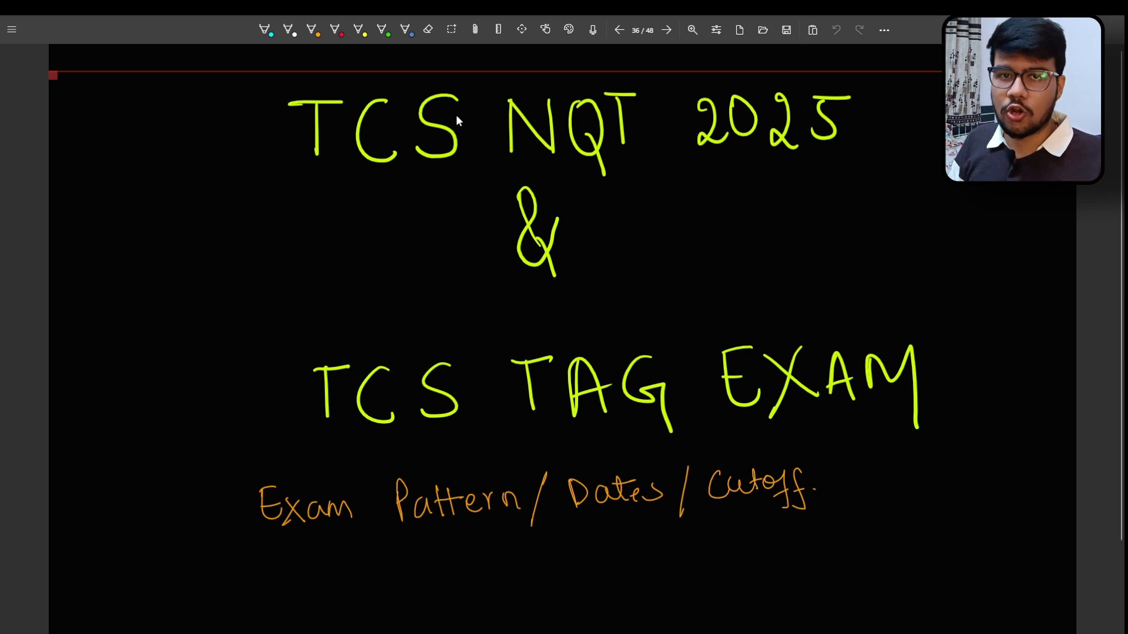
mouse_move(295, 511)
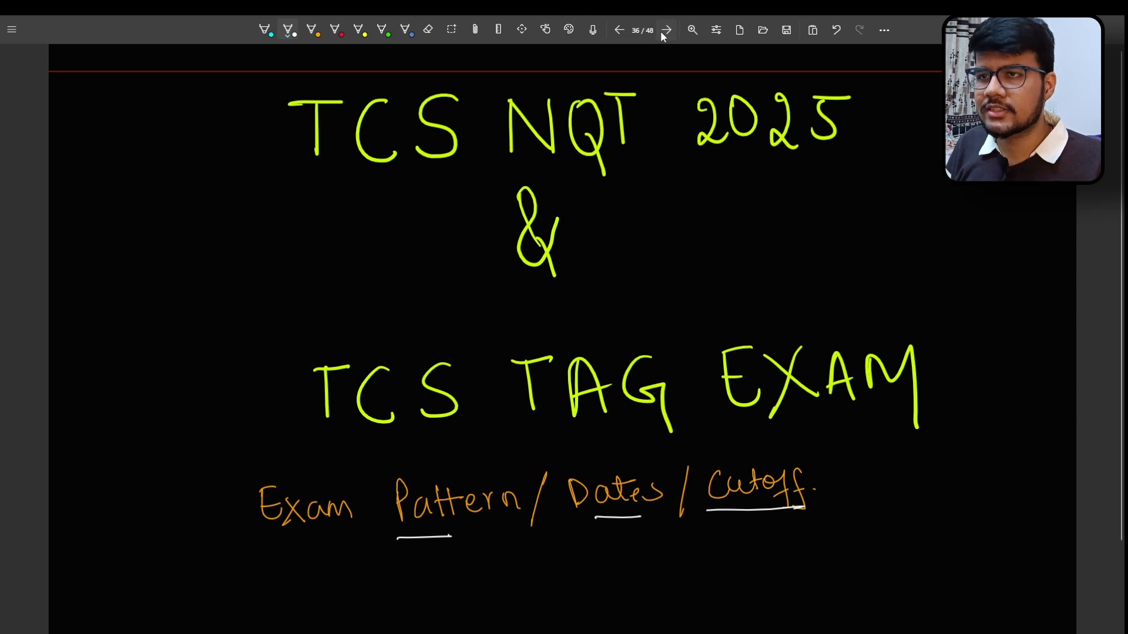
Step: Advance the notes from page 36 to page 37, the TCS TAG exam pattern page
left_click(665, 29)
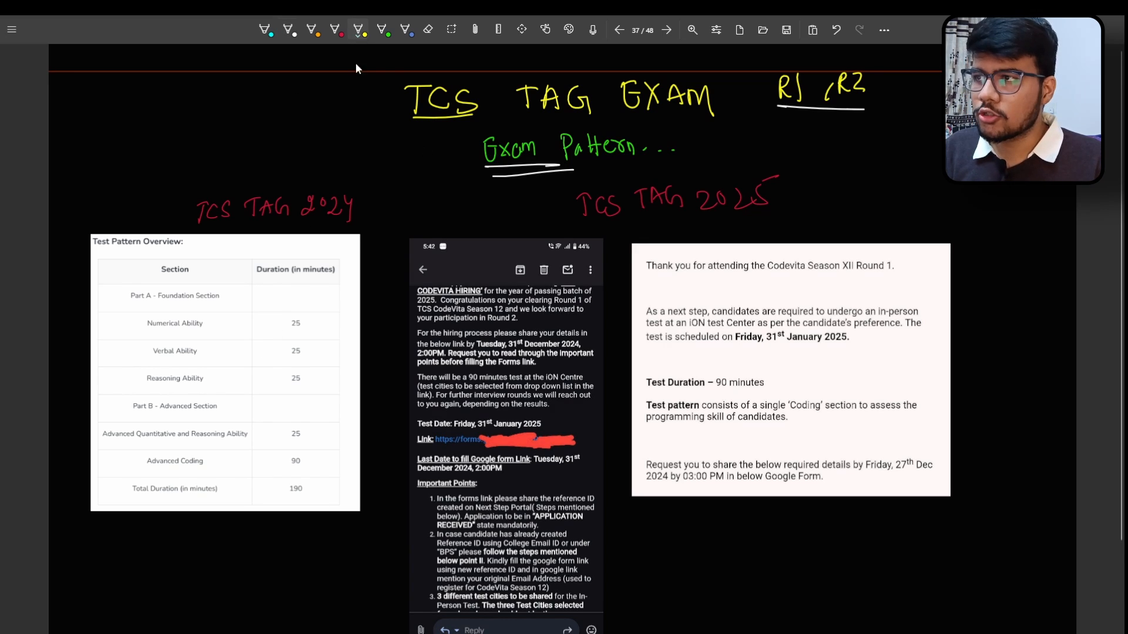
mouse_move(352, 77)
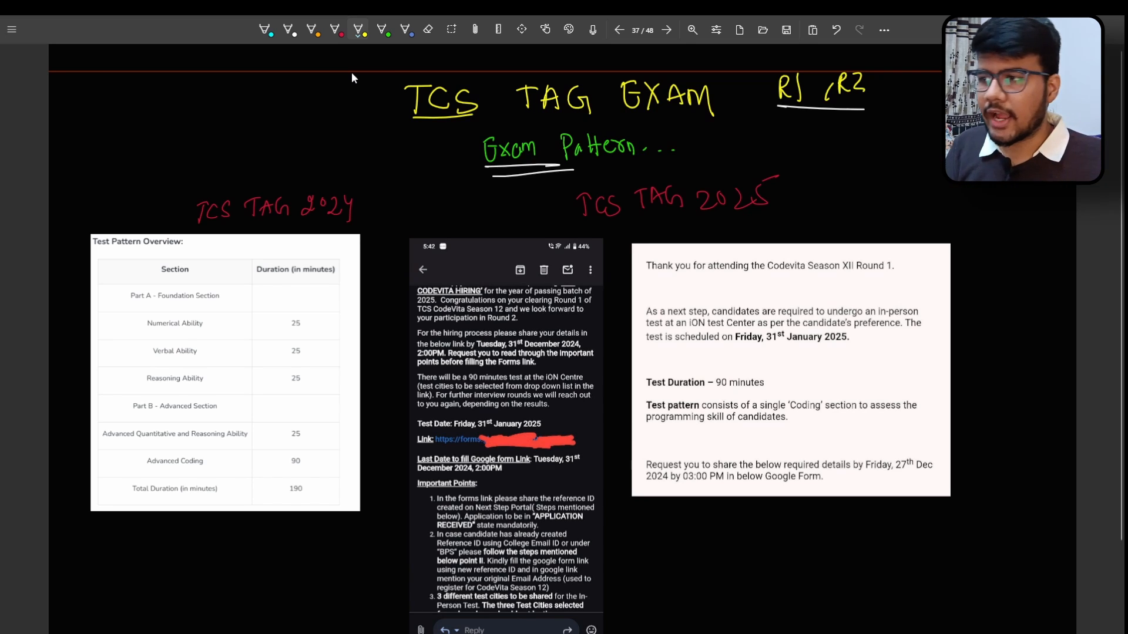
mouse_move(328, 230)
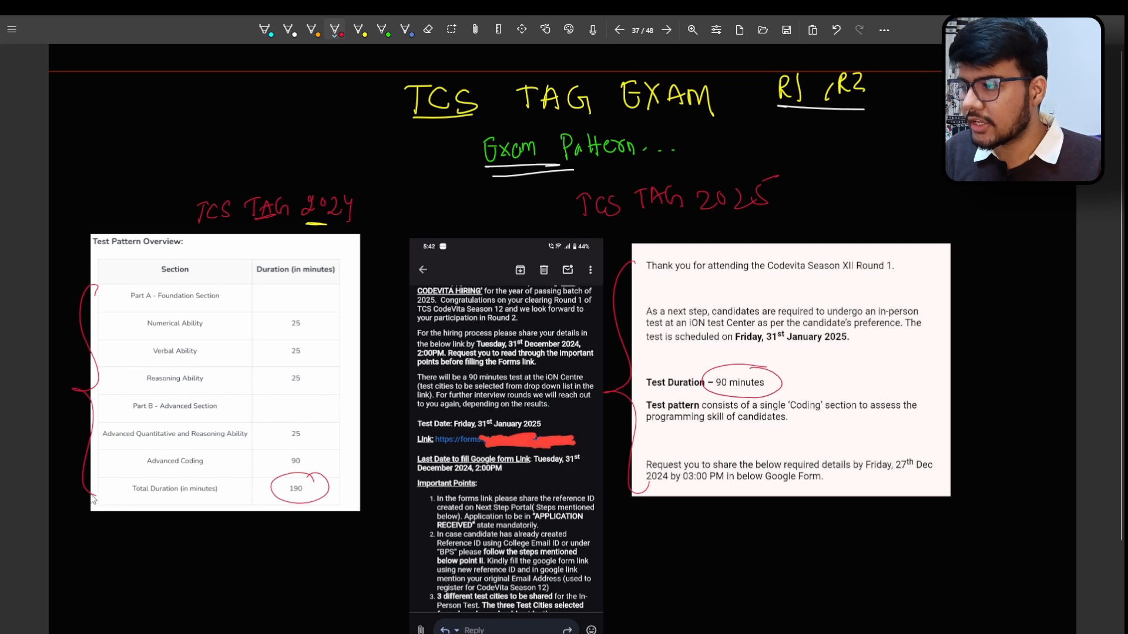
Step: Draw a red pen mark on the 2024 test pattern table
left_click_drag(94, 287, 126, 259)
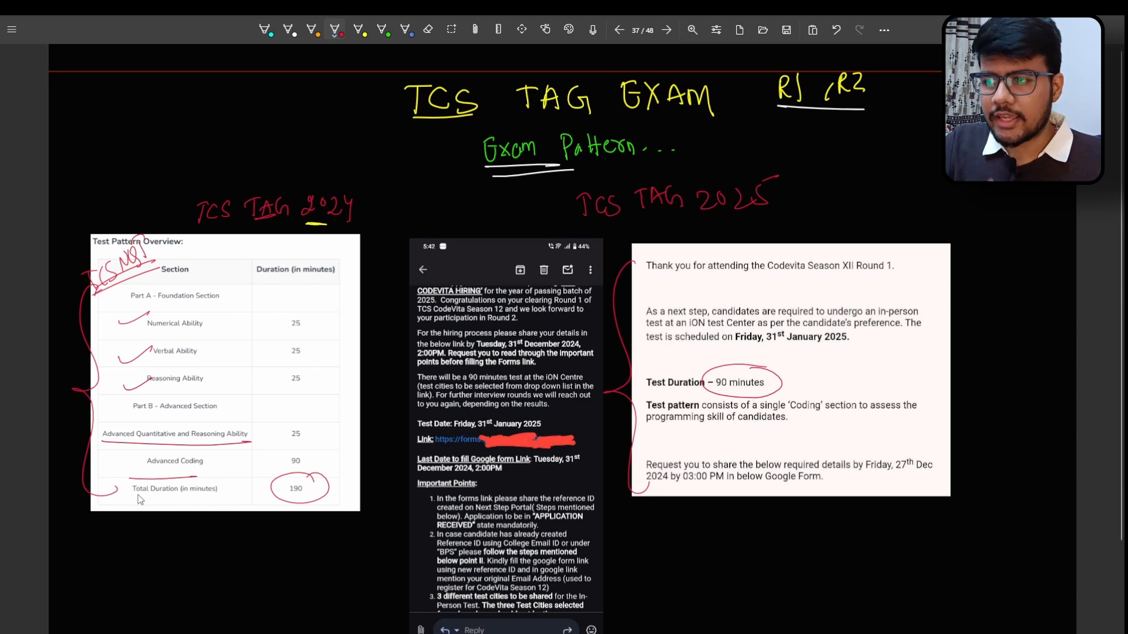
mouse_move(807, 282)
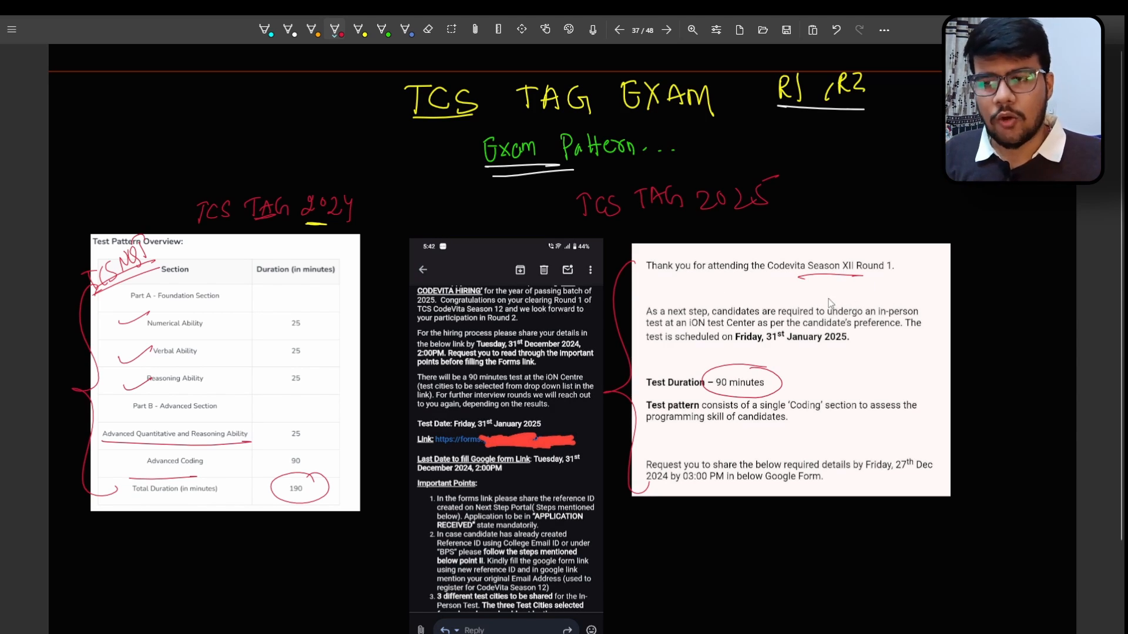
mouse_move(775, 315)
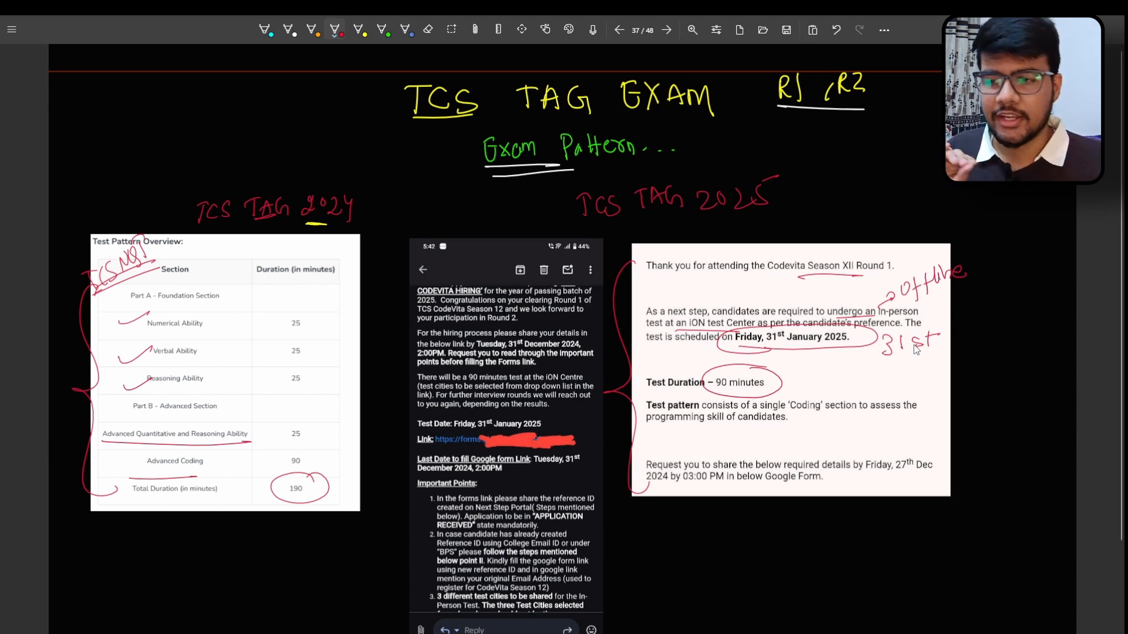
mouse_move(763, 433)
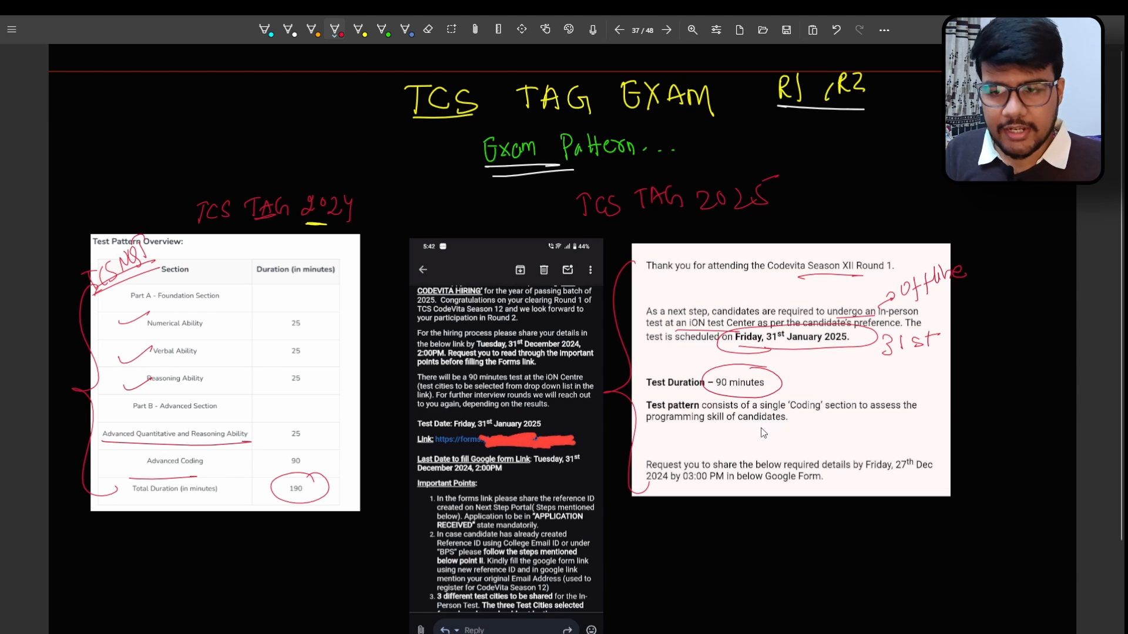
mouse_move(768, 432)
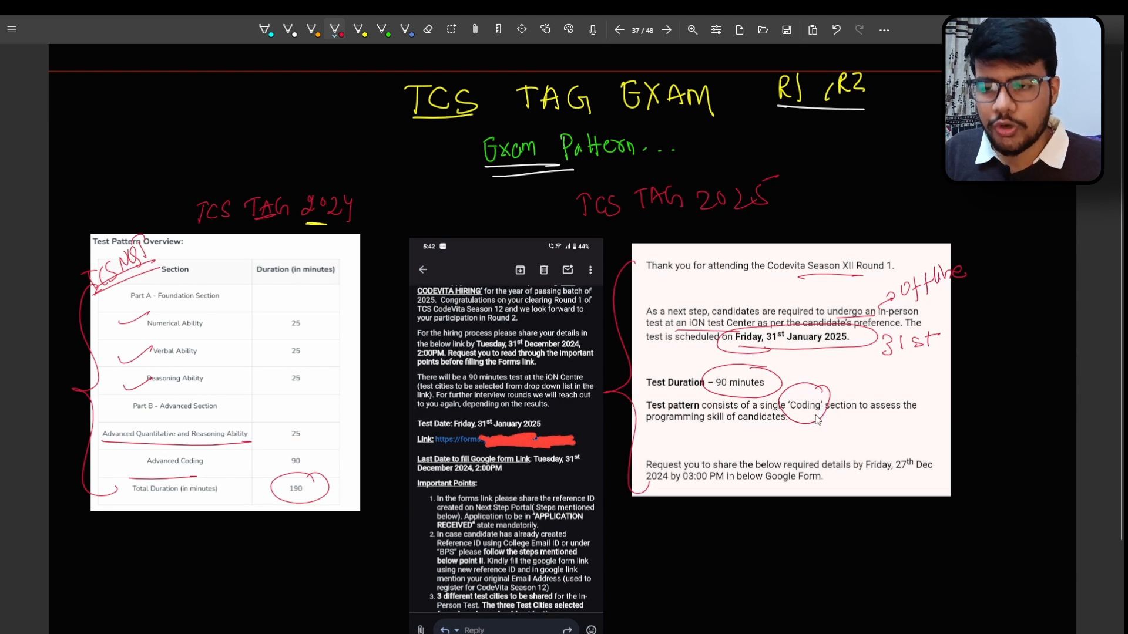
mouse_move(816, 421)
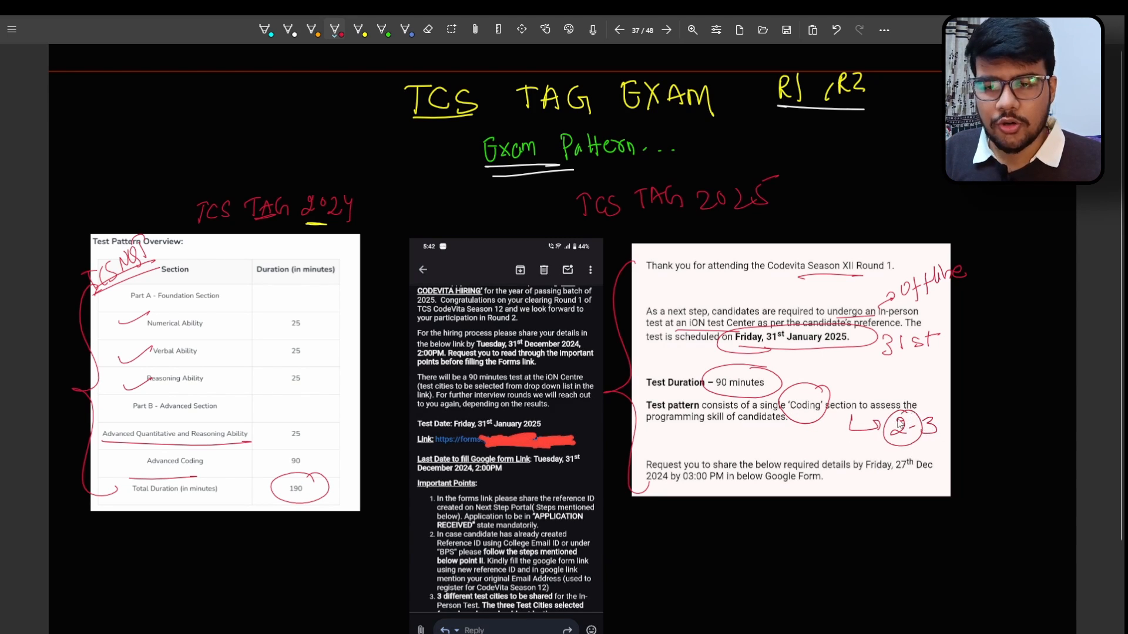
mouse_move(904, 446)
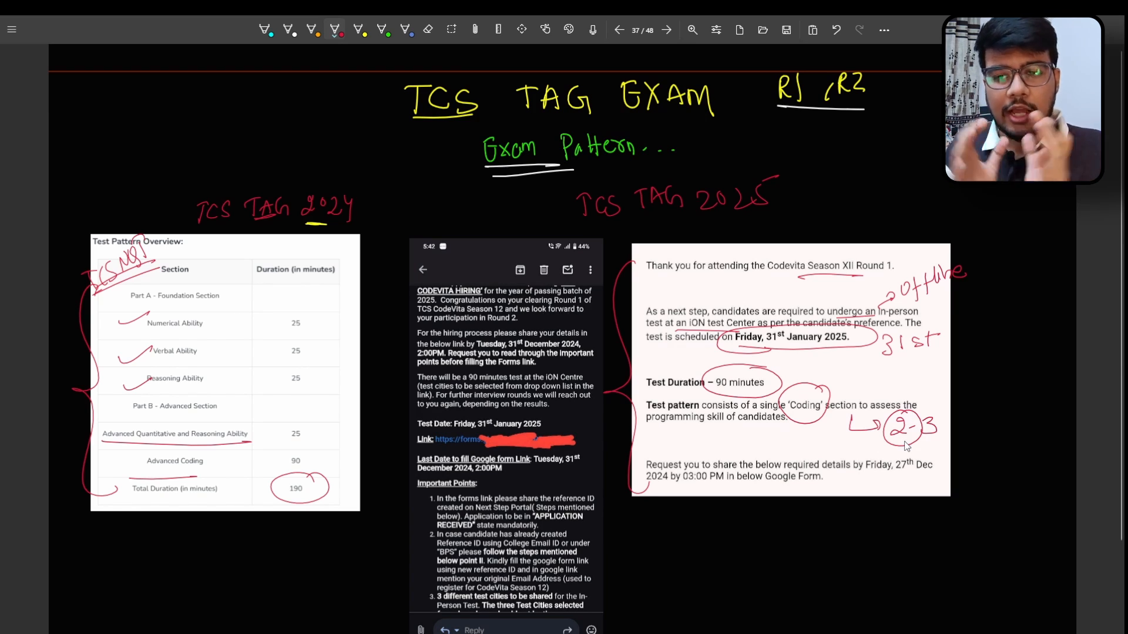
mouse_move(933, 377)
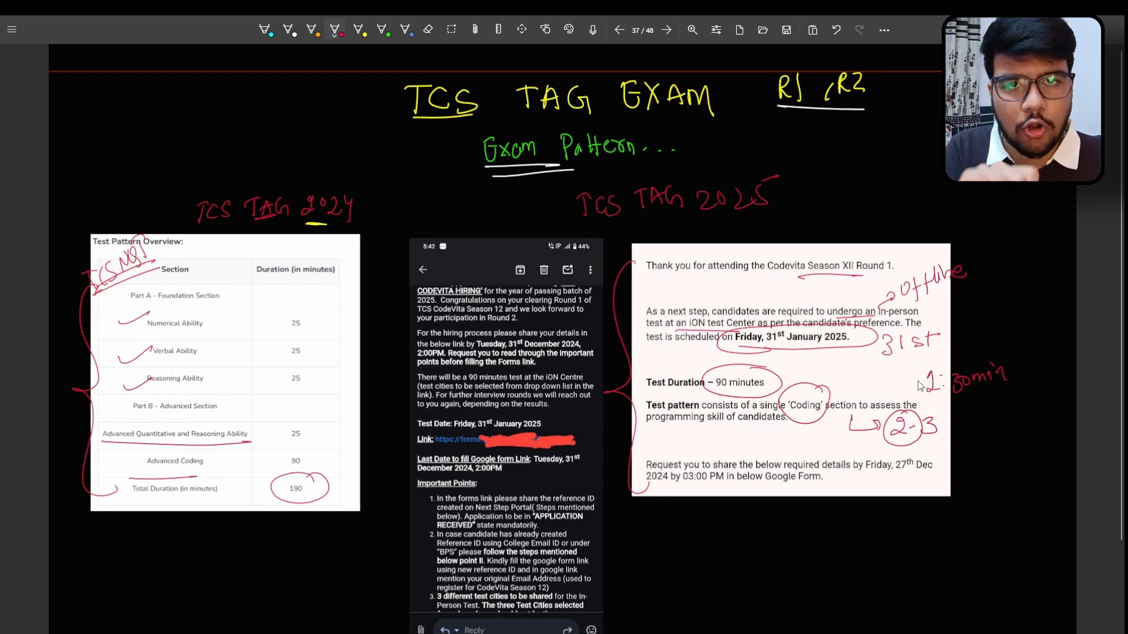
mouse_move(928, 408)
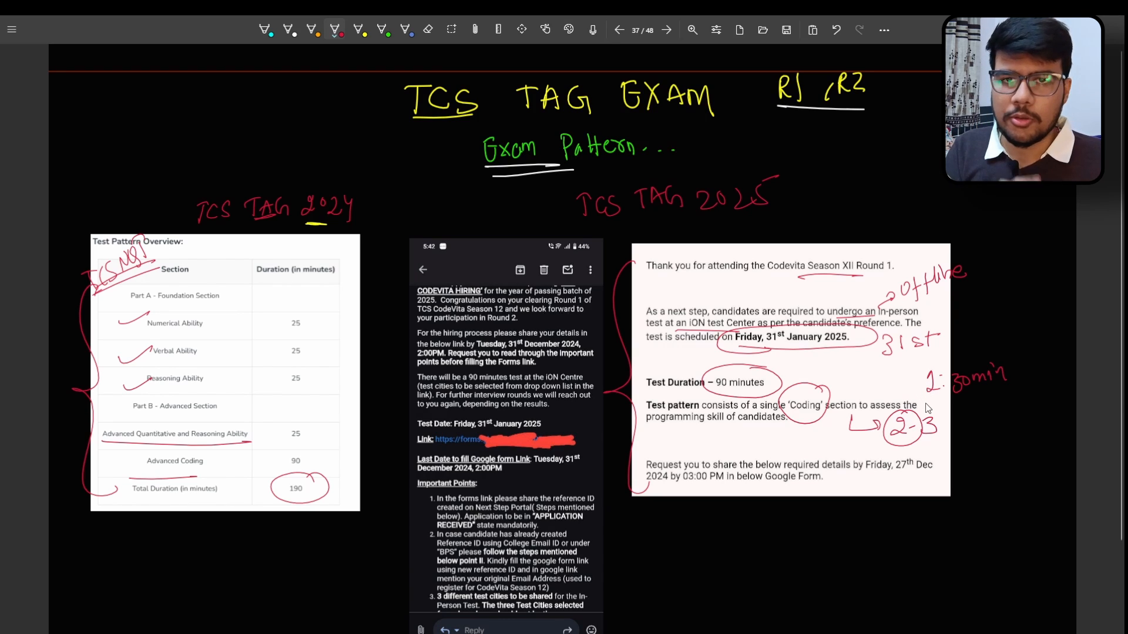
mouse_move(933, 383)
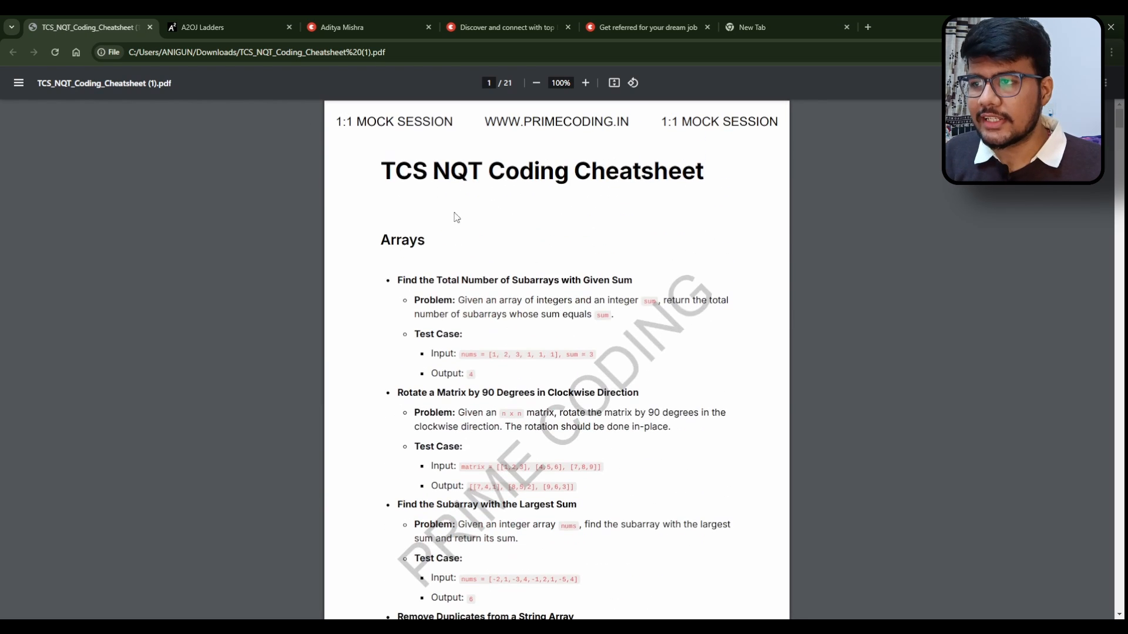
Step: Scroll through the Arrays problems on page 1 of TCS_NQT_Coding_Cheatsheet.pdf and back up
scroll("down", 3)
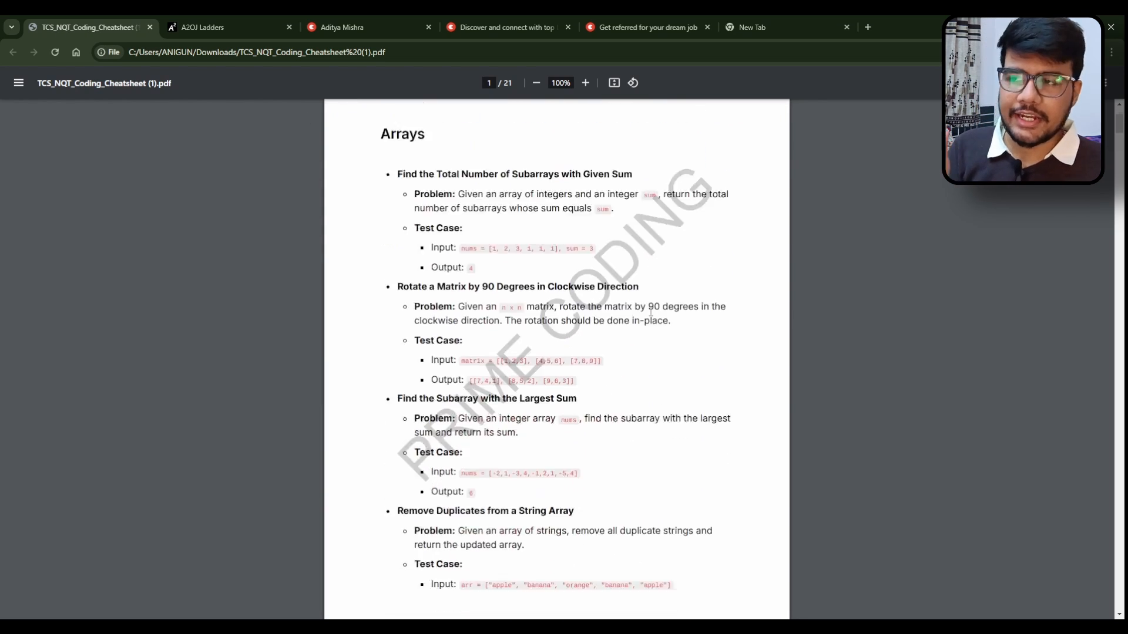
scroll("down", 3)
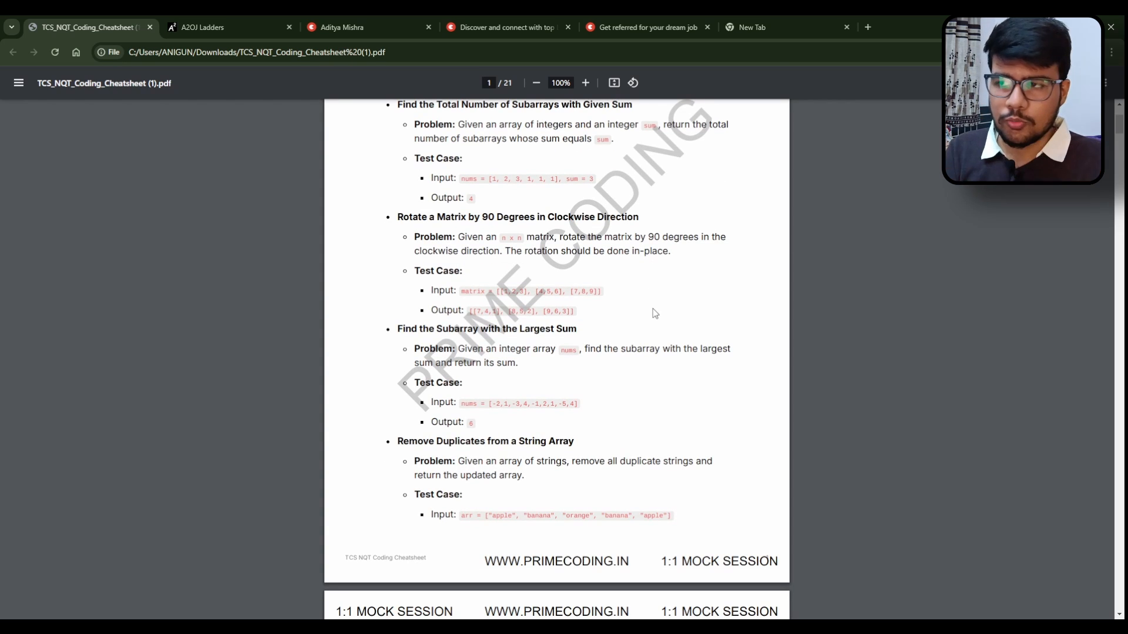
scroll("up", 3)
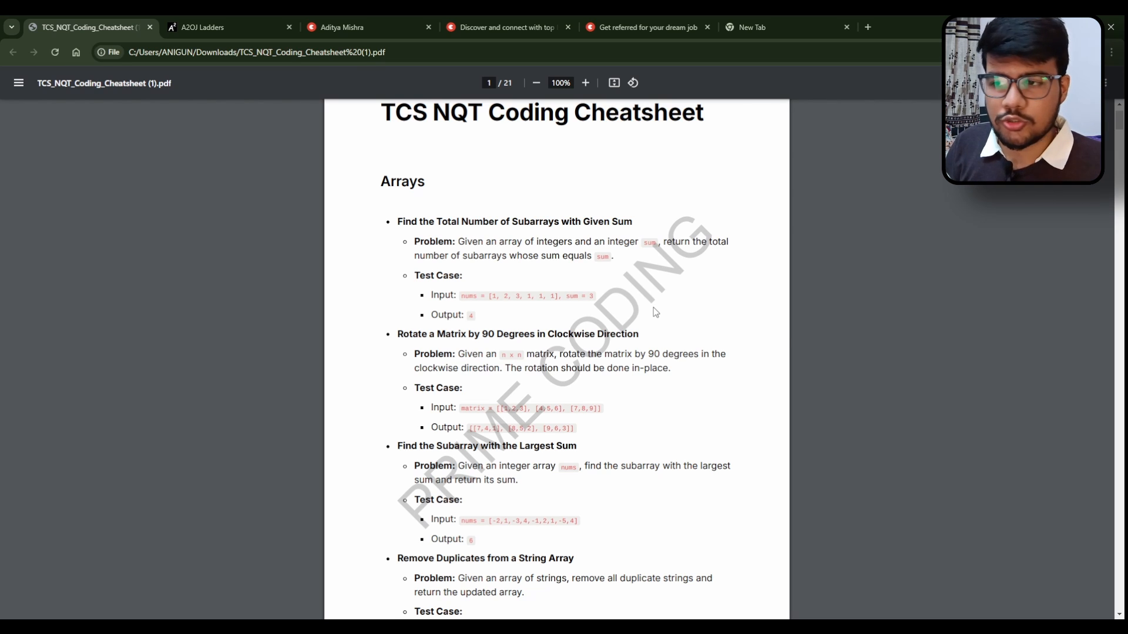
Step: Scroll the cheatsheet to page 6 (Next Greater Element I, Find Peak Element), then switch to A2OJ Ladders
scroll("down", 3)
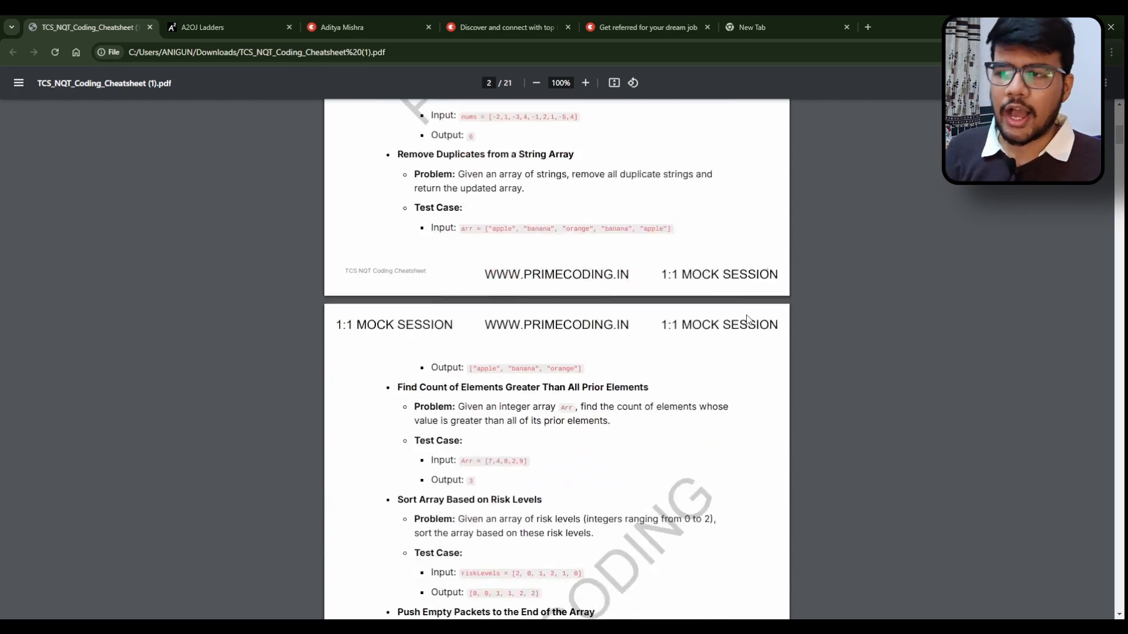
scroll("down", 3)
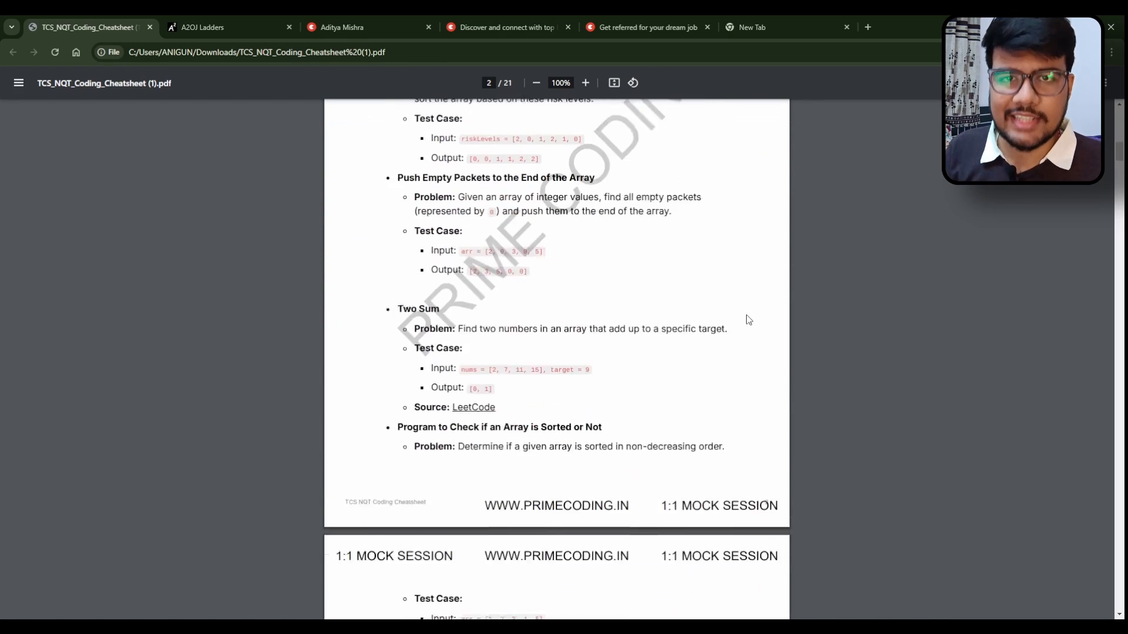
scroll("down", 3)
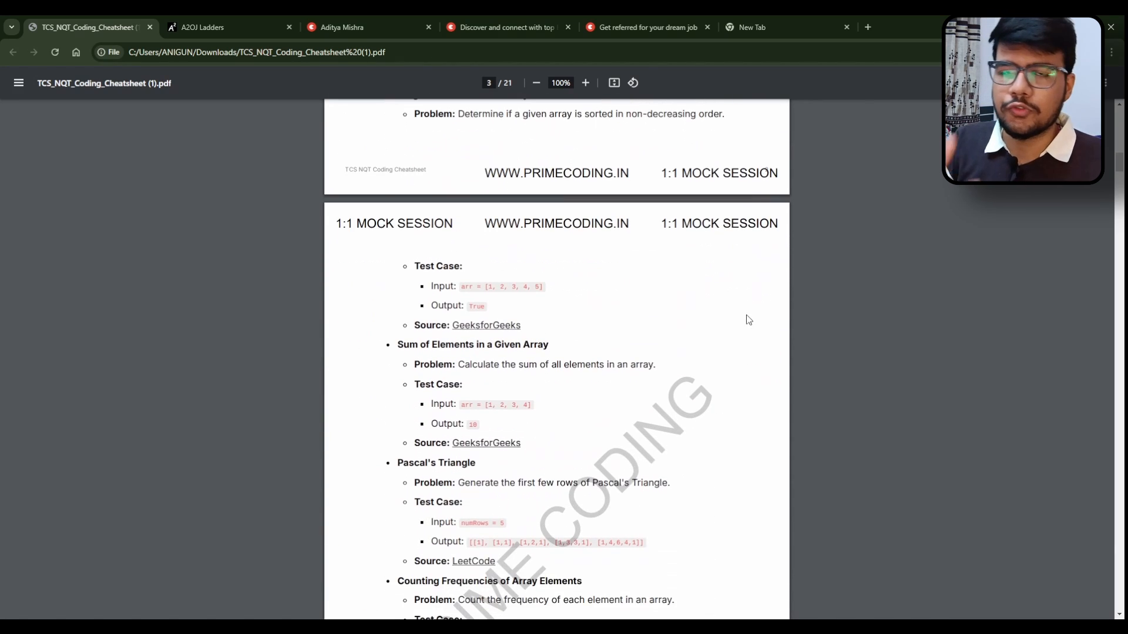
scroll("up", 3)
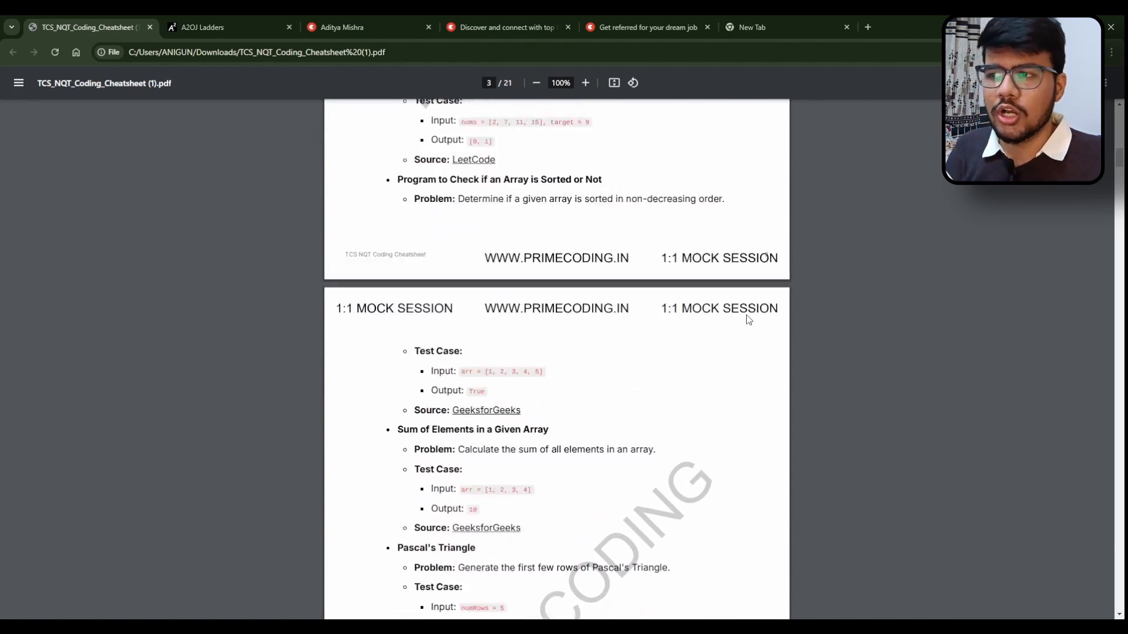
scroll("up", 3)
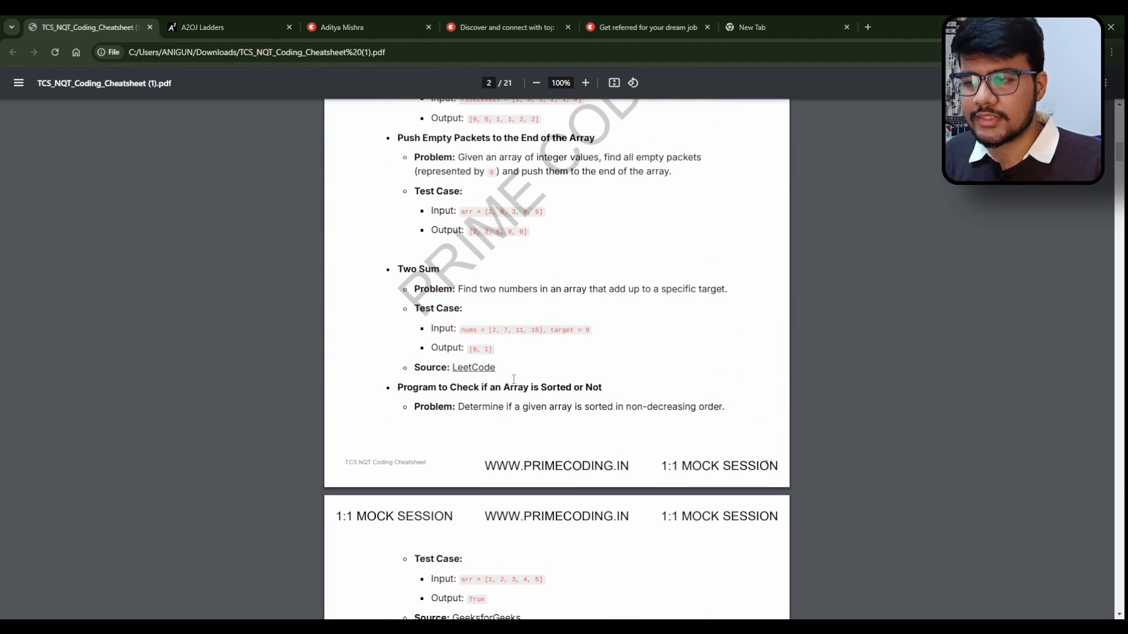
mouse_move(579, 406)
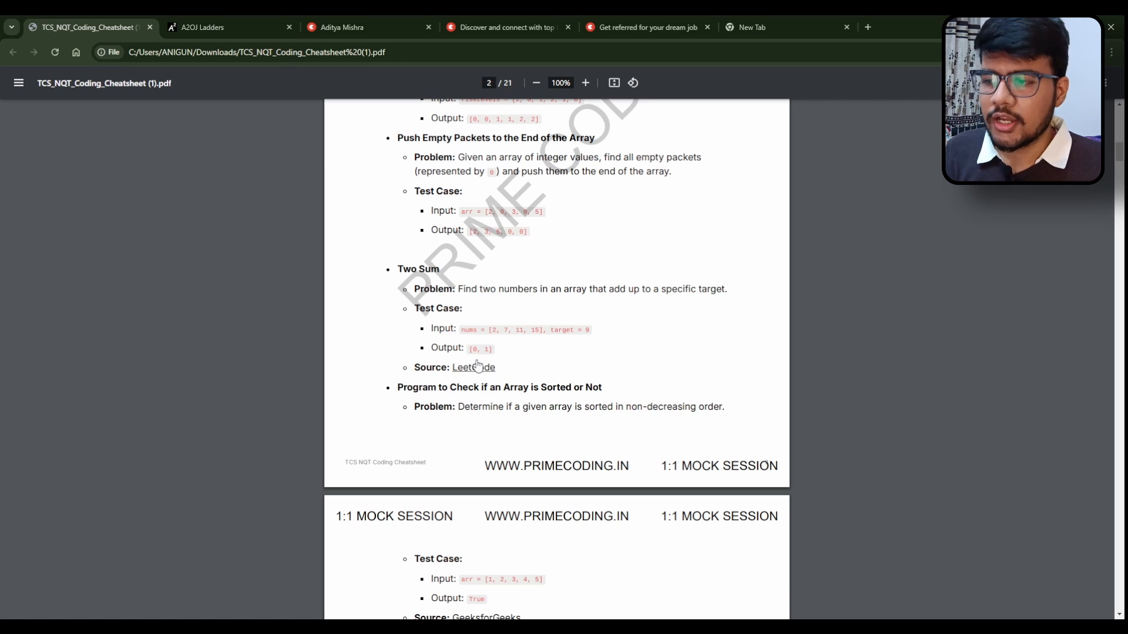
scroll("down", 3)
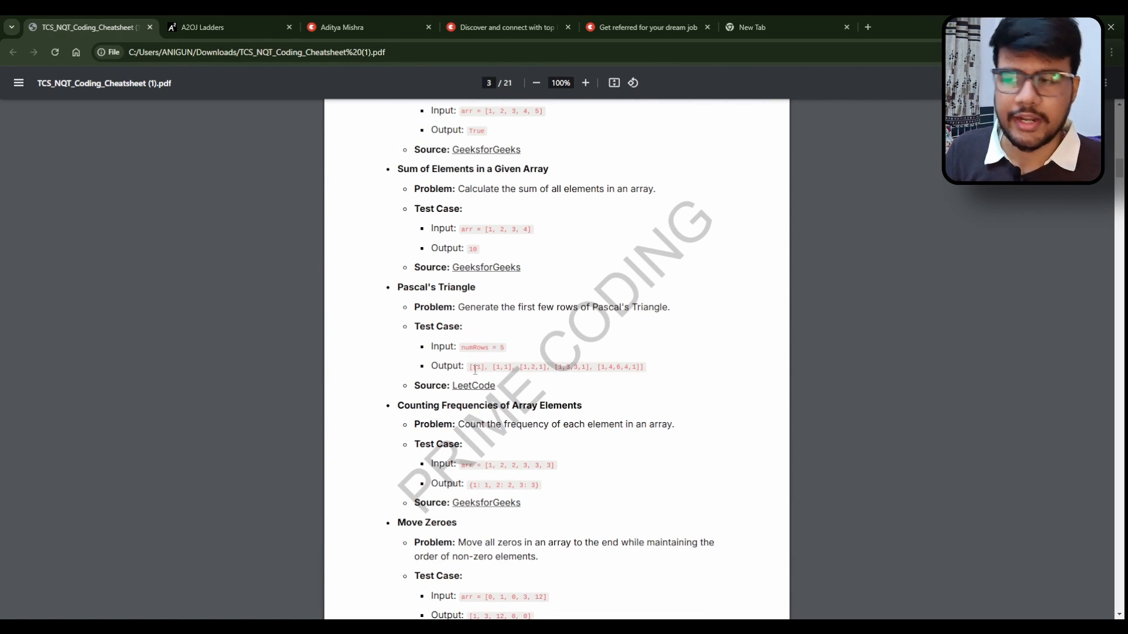
scroll("down", 3)
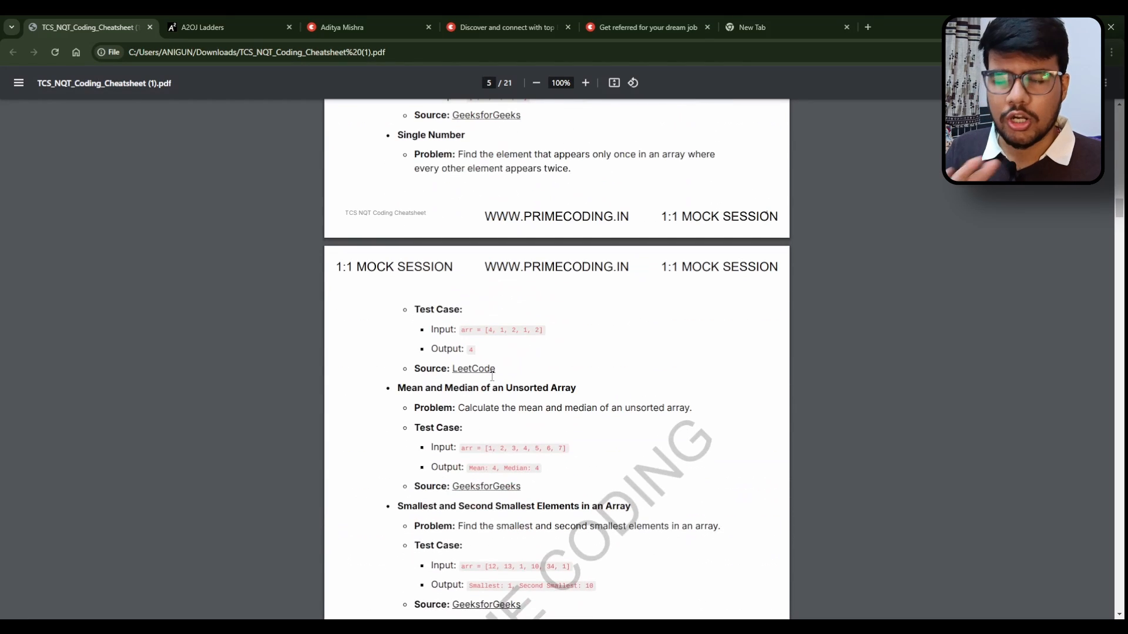
scroll("down", 3)
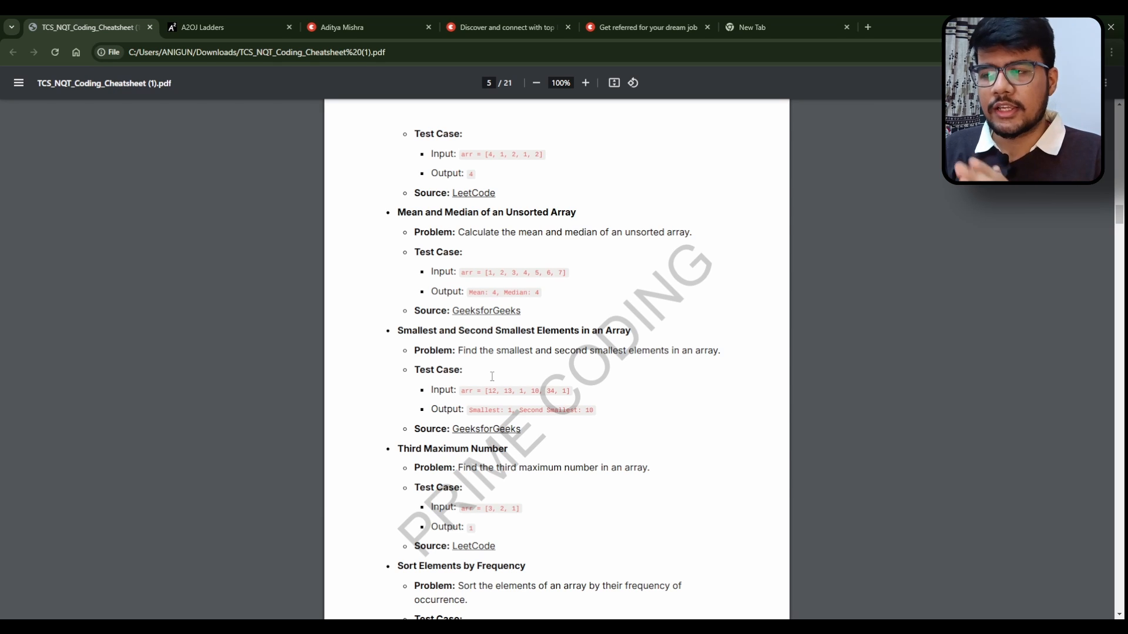
scroll("down", 3)
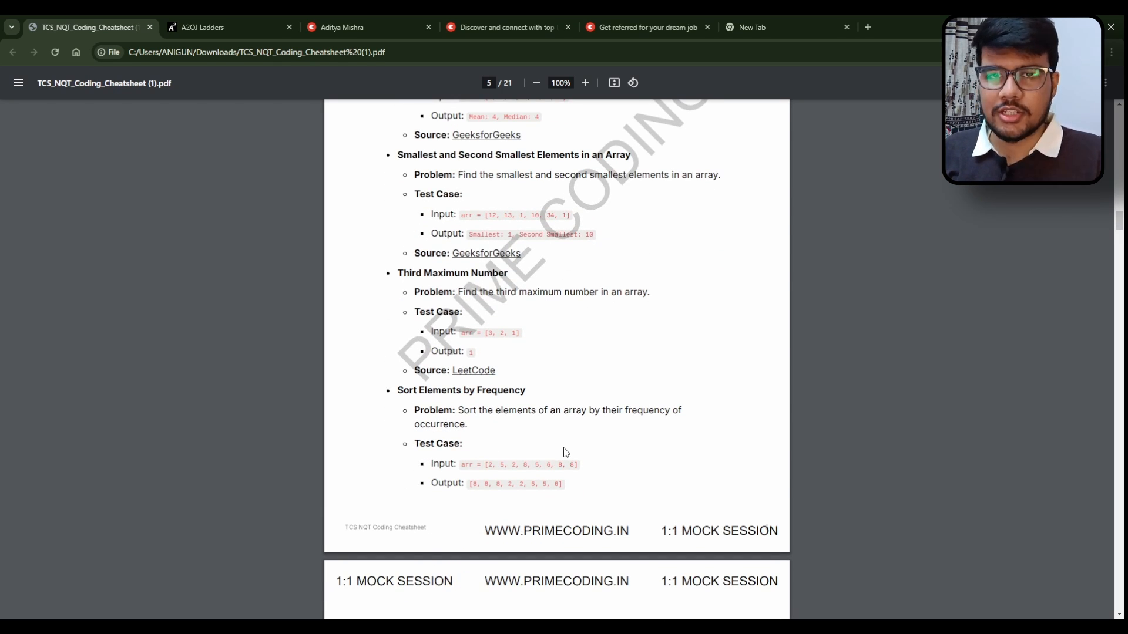
scroll("down", 3)
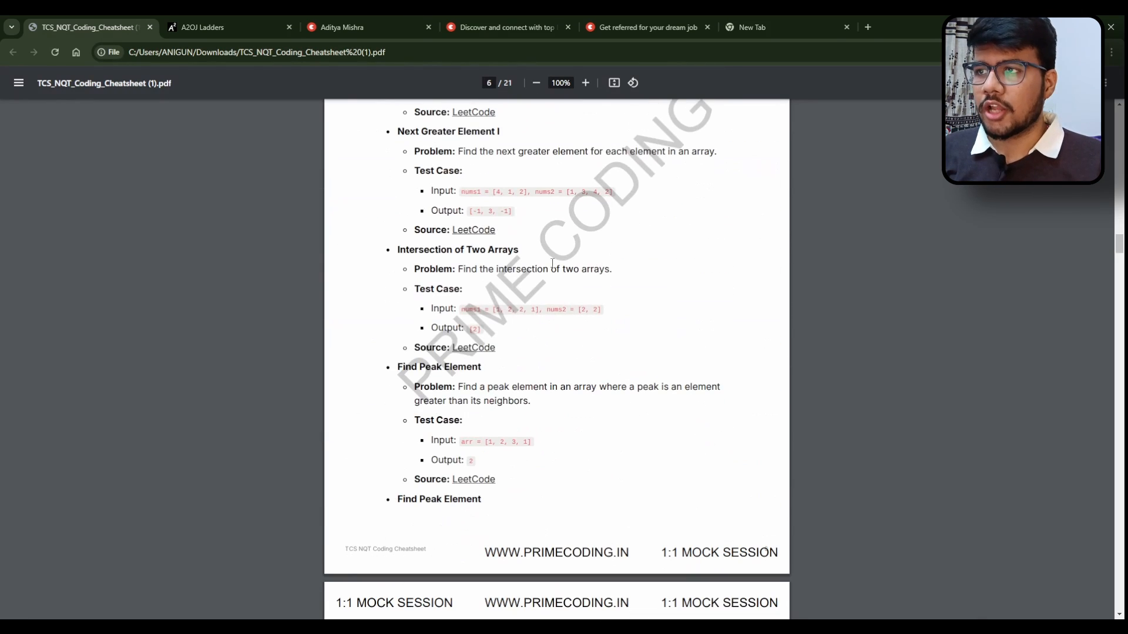
left_click(227, 26)
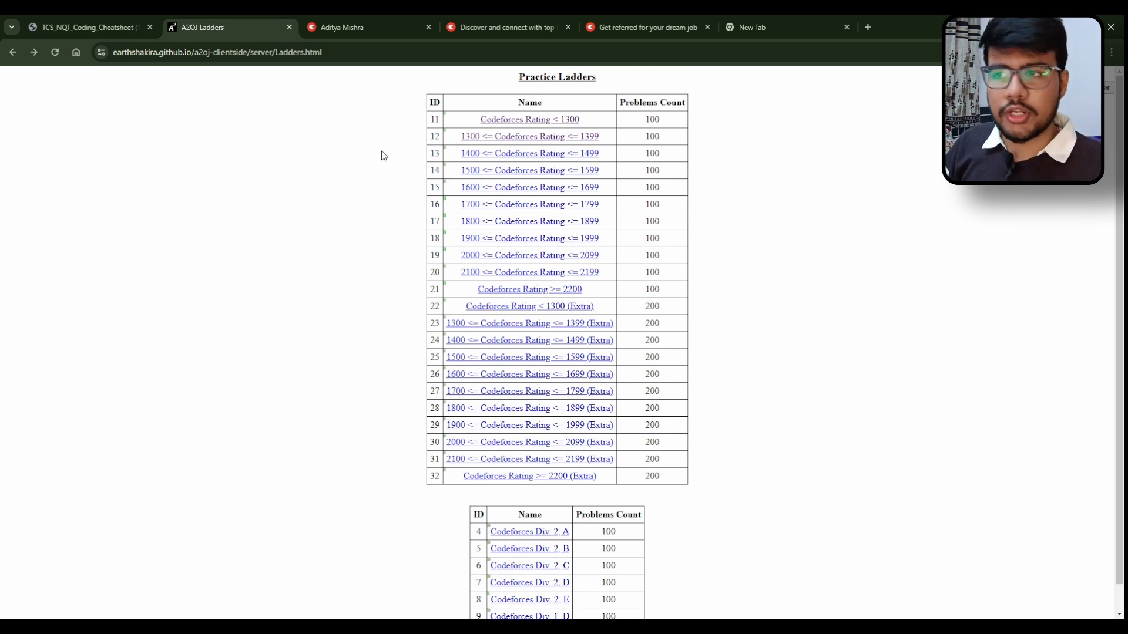
Step: Open the Codeforces Rating < 1300 ladder and its first problem, Young Physicist
left_click(529, 119)
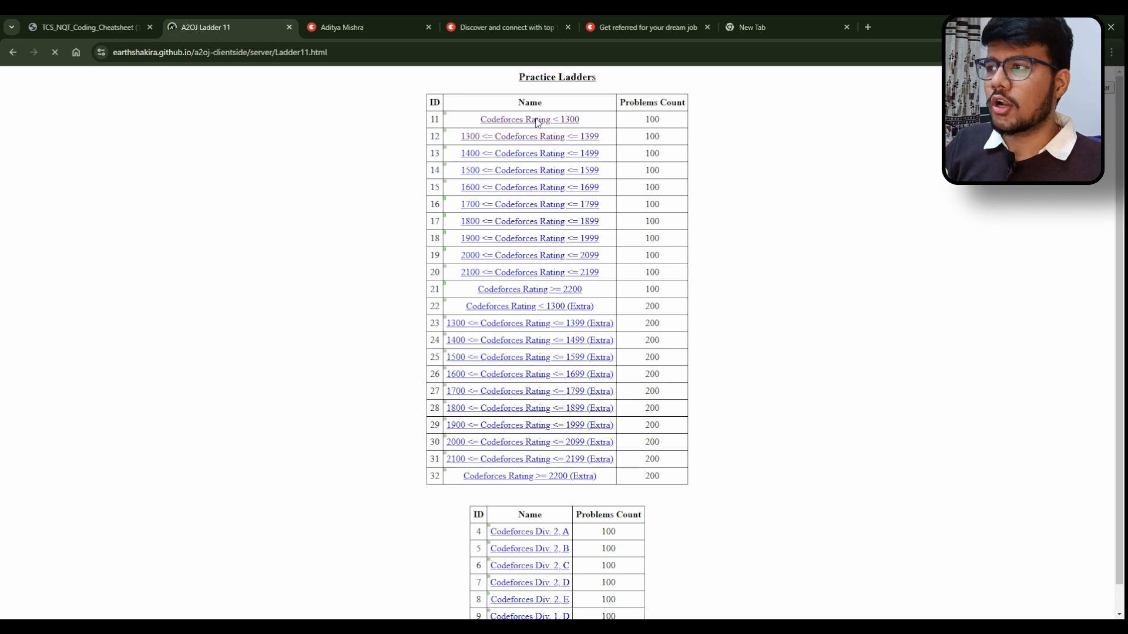
left_click(529, 119)
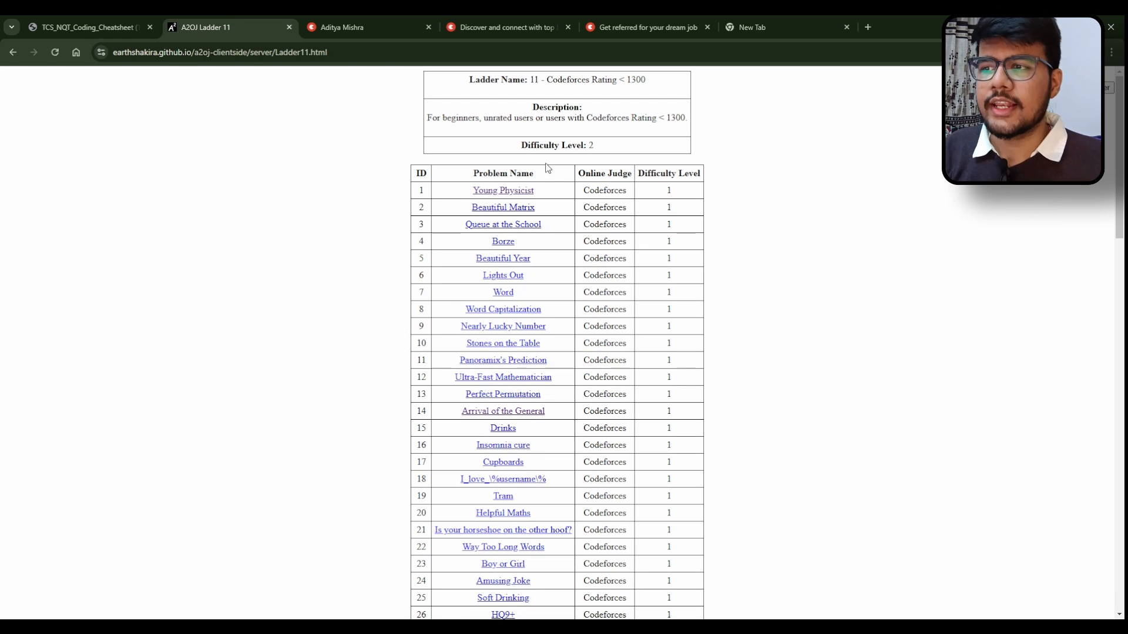
mouse_move(592, 186)
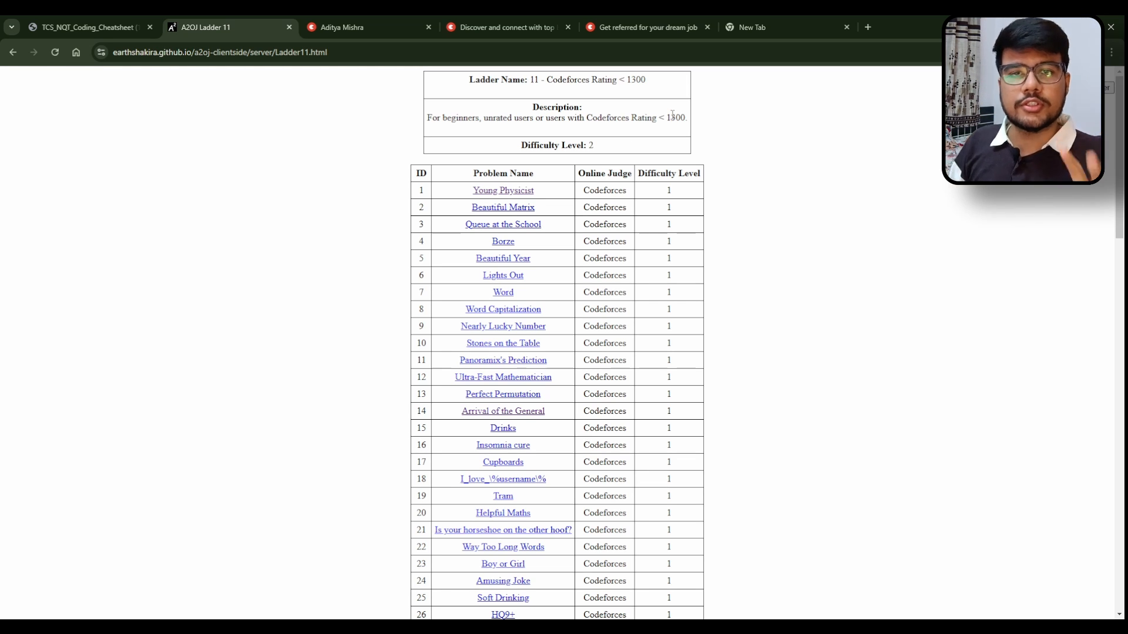
left_click(502, 189)
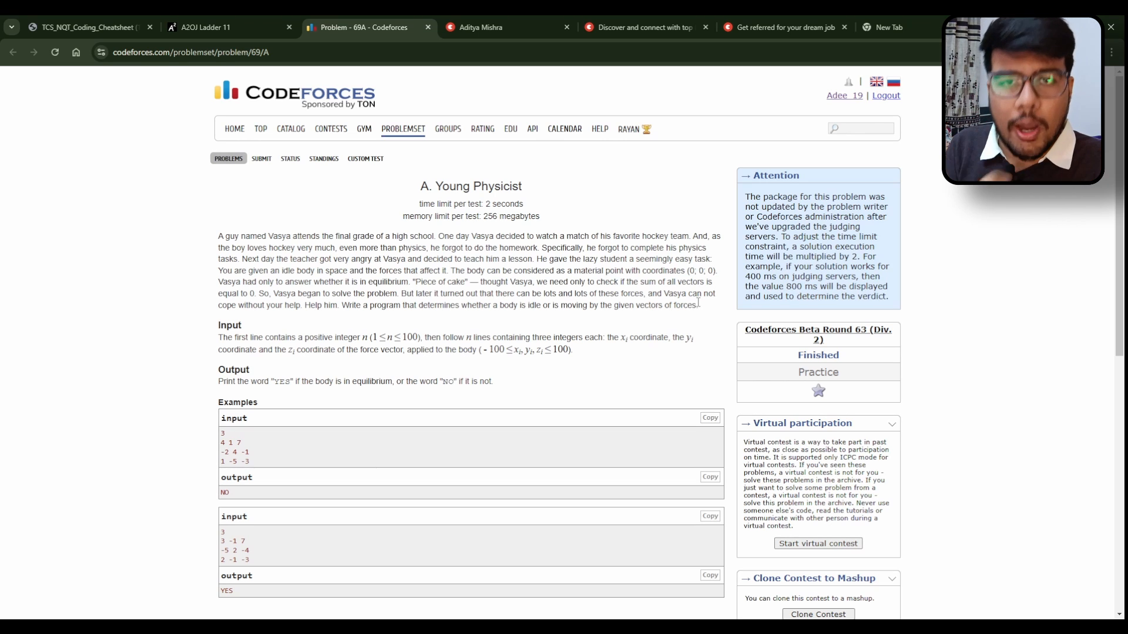
mouse_move(698, 327)
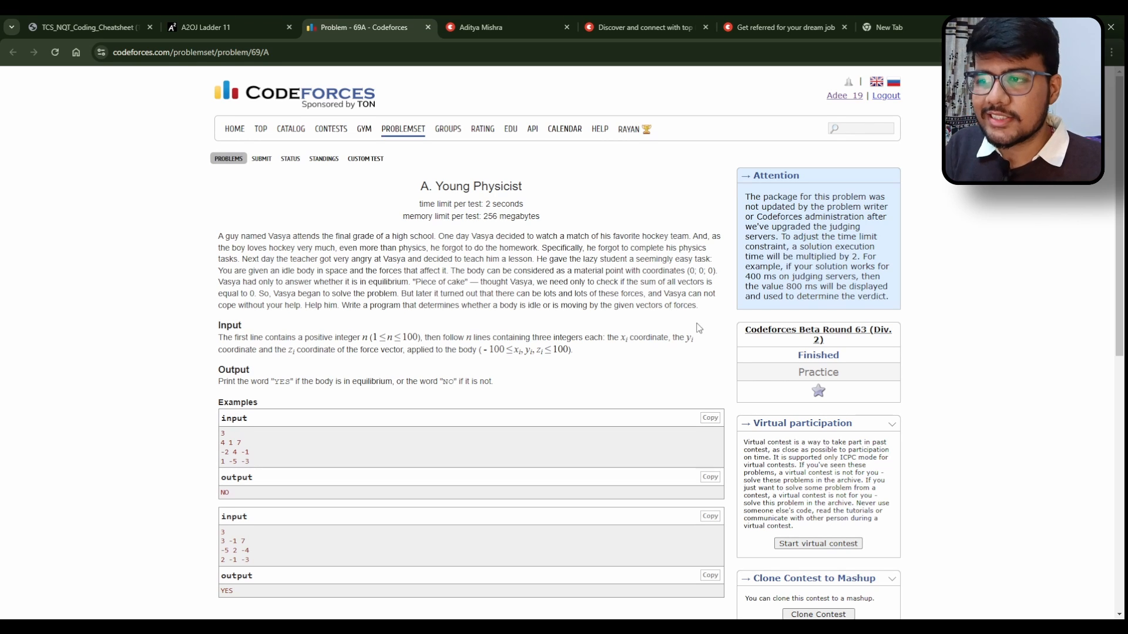
Step: Scroll the Young Physicist problem page, then open the 69A Submit solution page
scroll("down", 3)
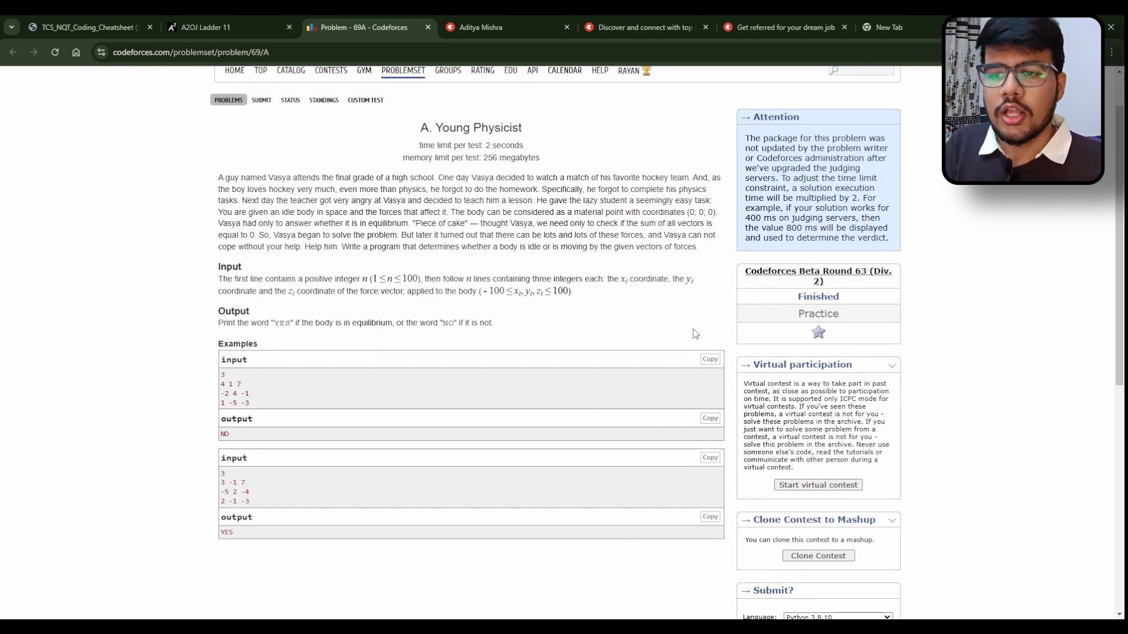
scroll("down", 3)
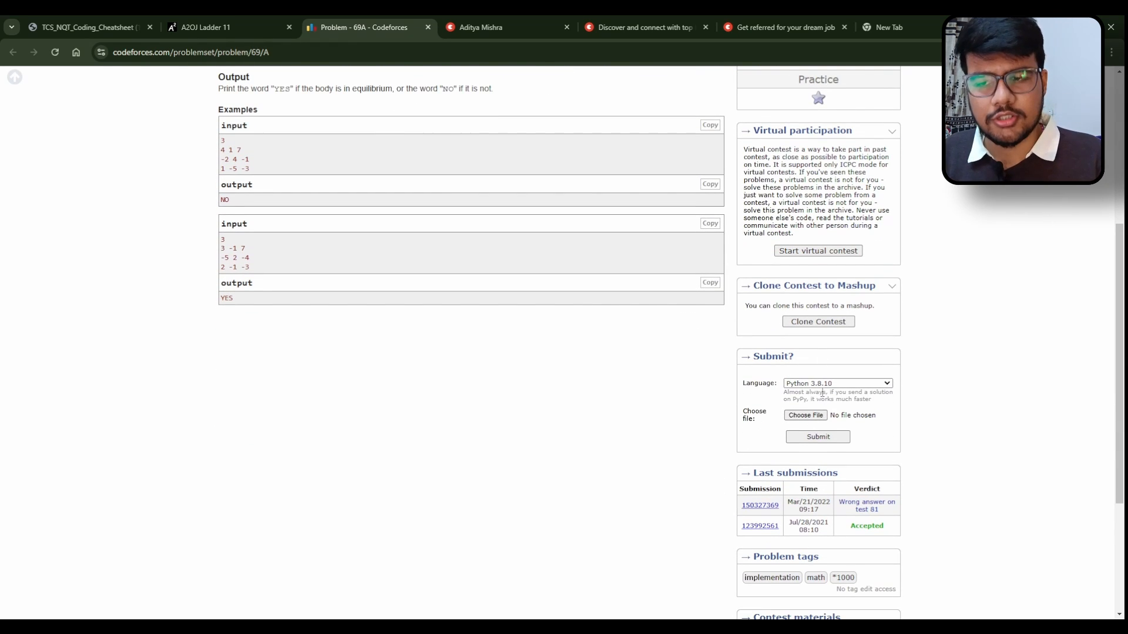
mouse_move(836, 384)
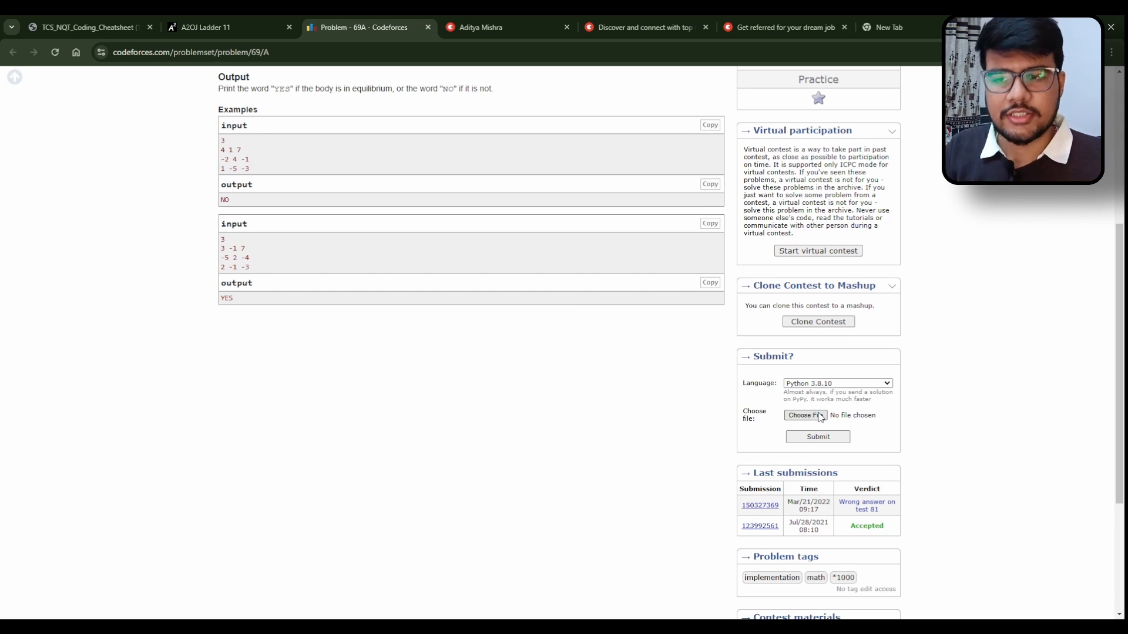
scroll("up", 3)
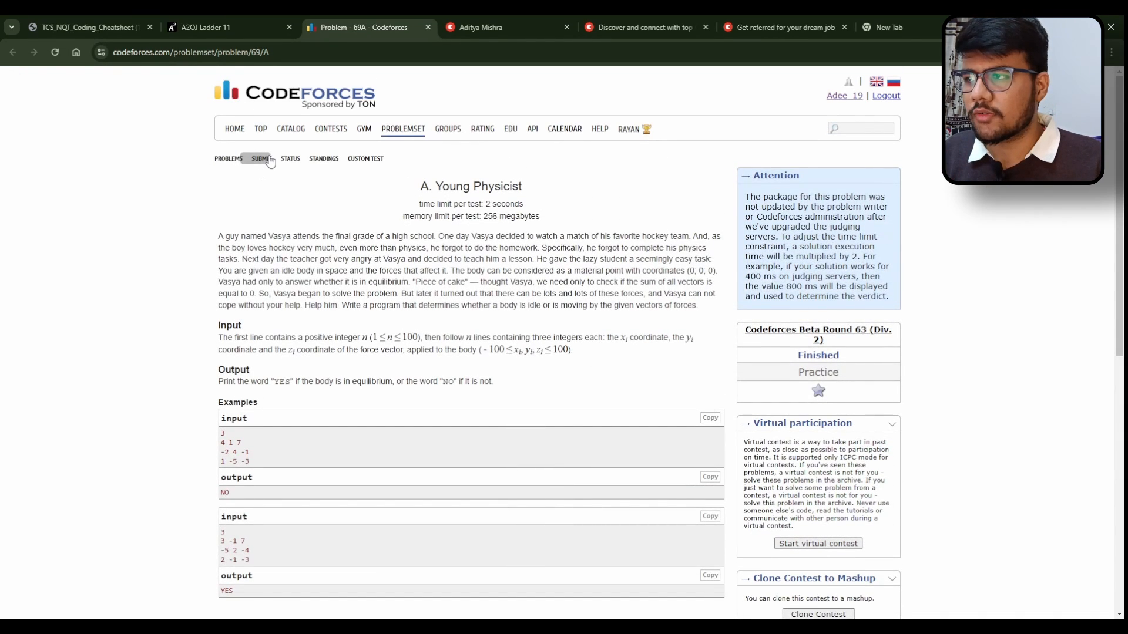
left_click(260, 158)
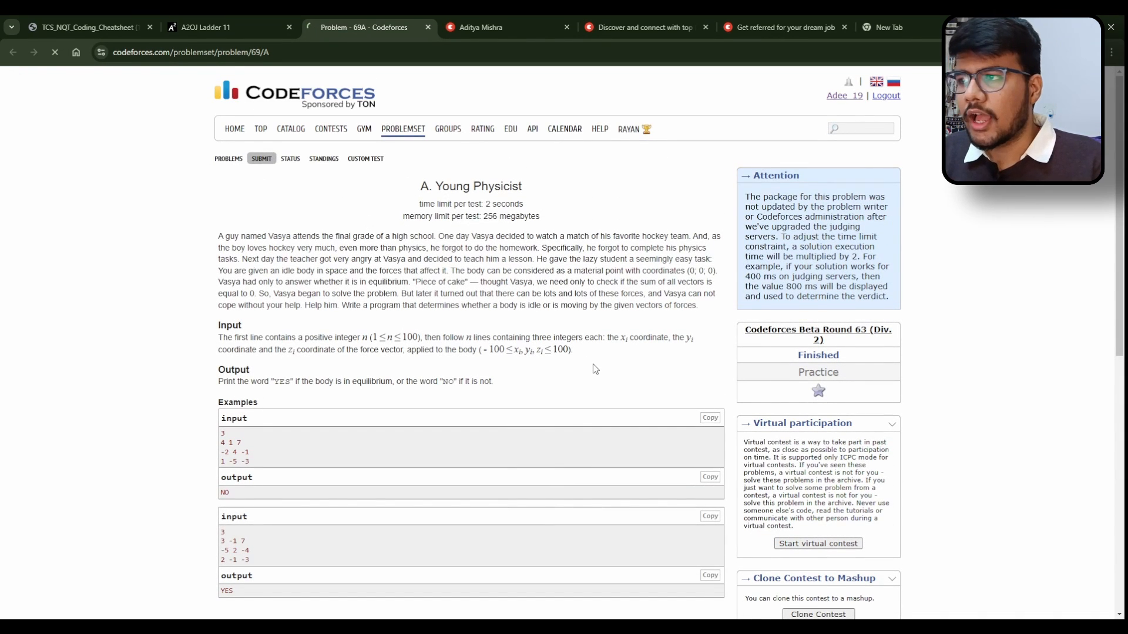
left_click(261, 160)
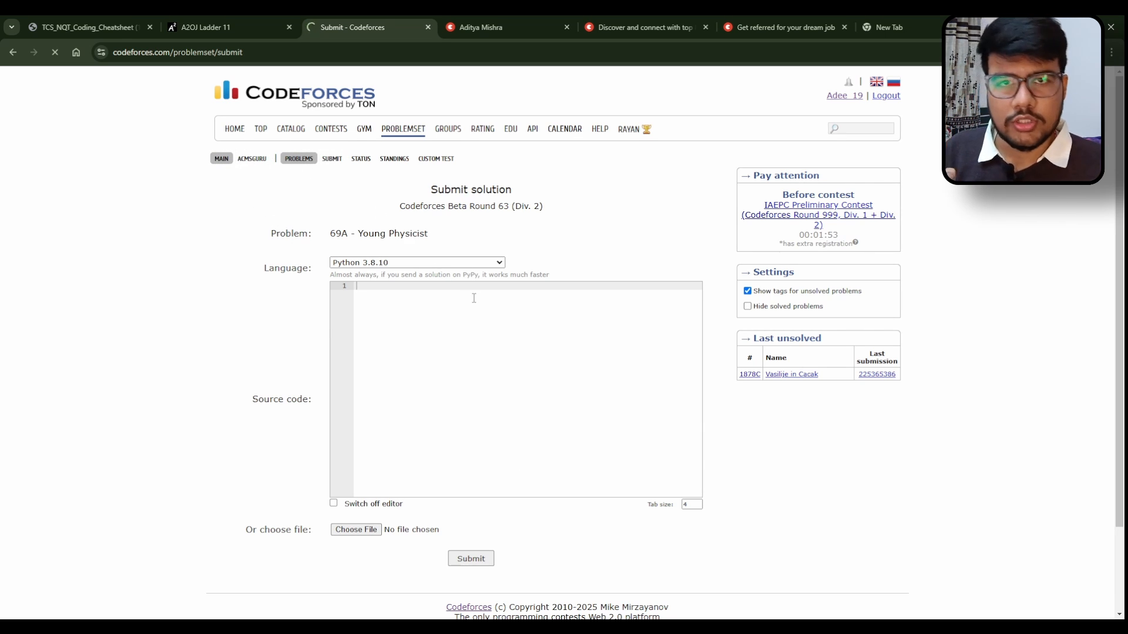
Step: Switch to the 'A2OJ Ladder 11' tab and go back to the Practice Ladders index
left_click(208, 28)
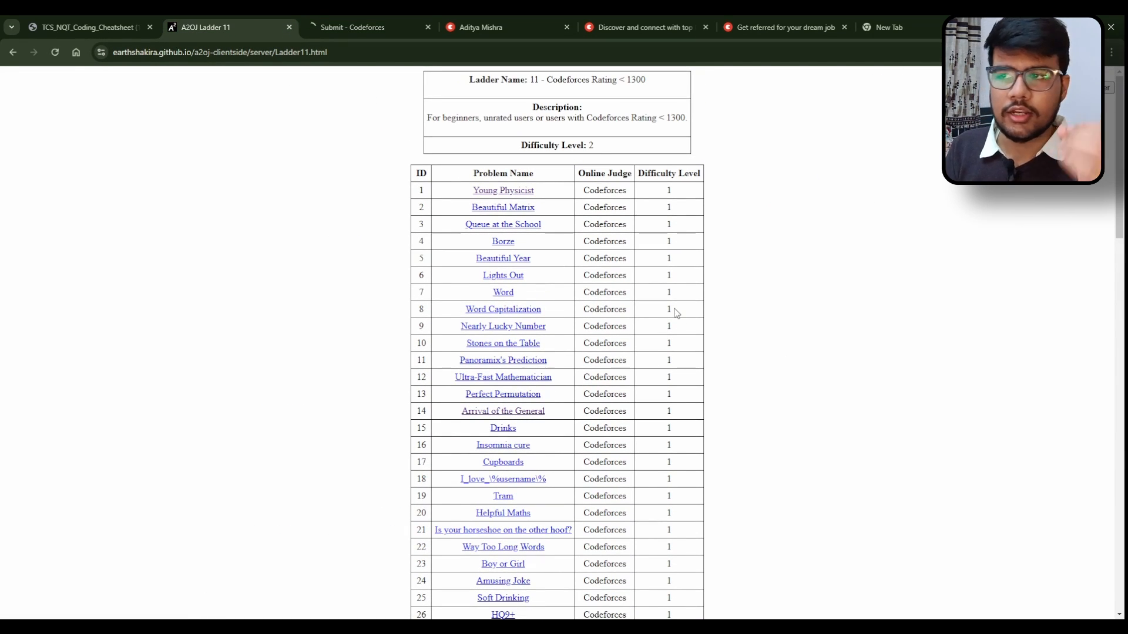
left_click(13, 52)
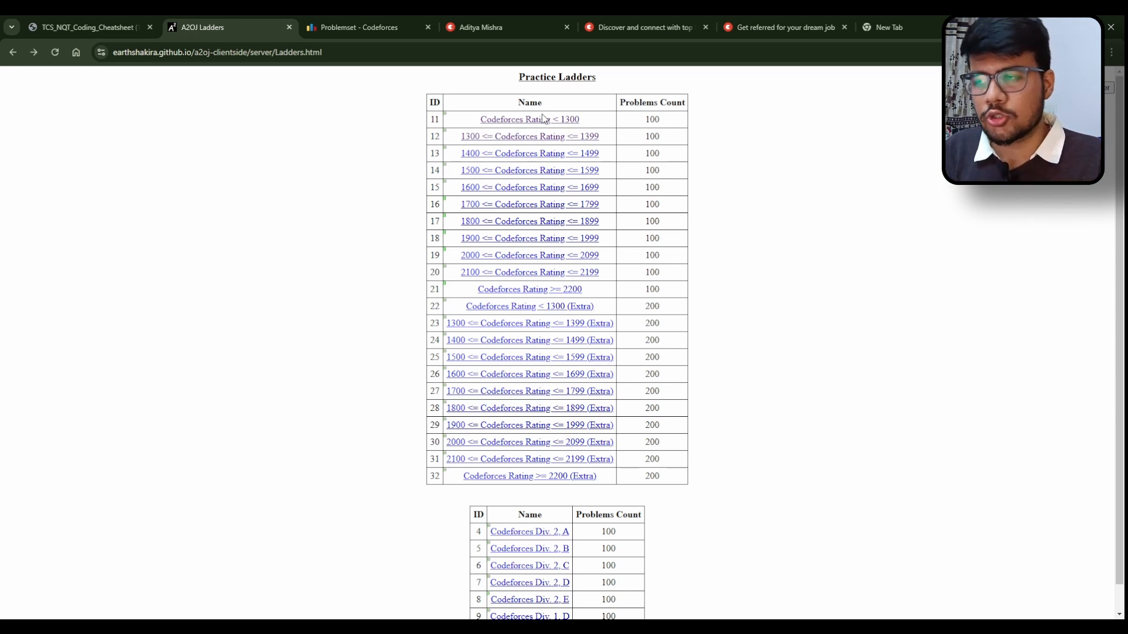
mouse_move(547, 157)
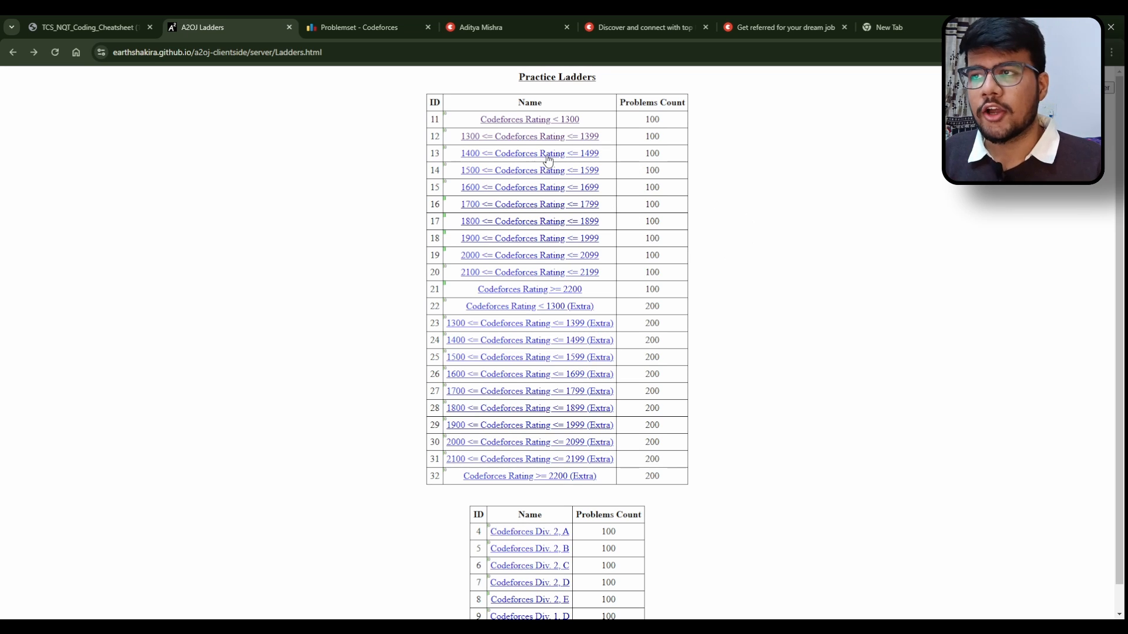
mouse_move(631, 222)
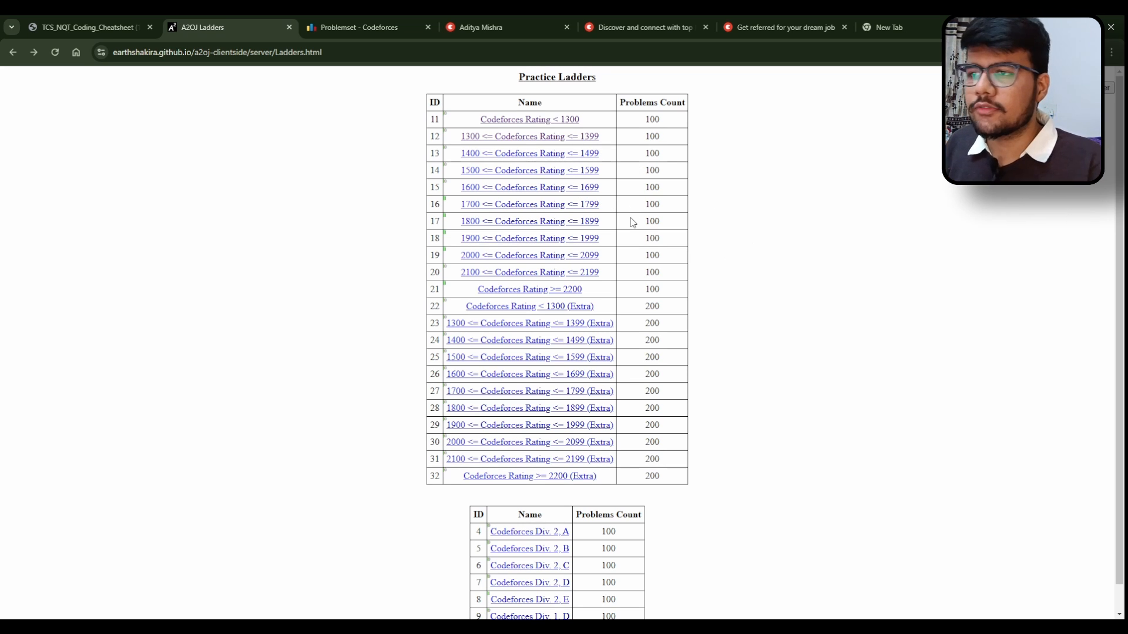
mouse_move(332, 216)
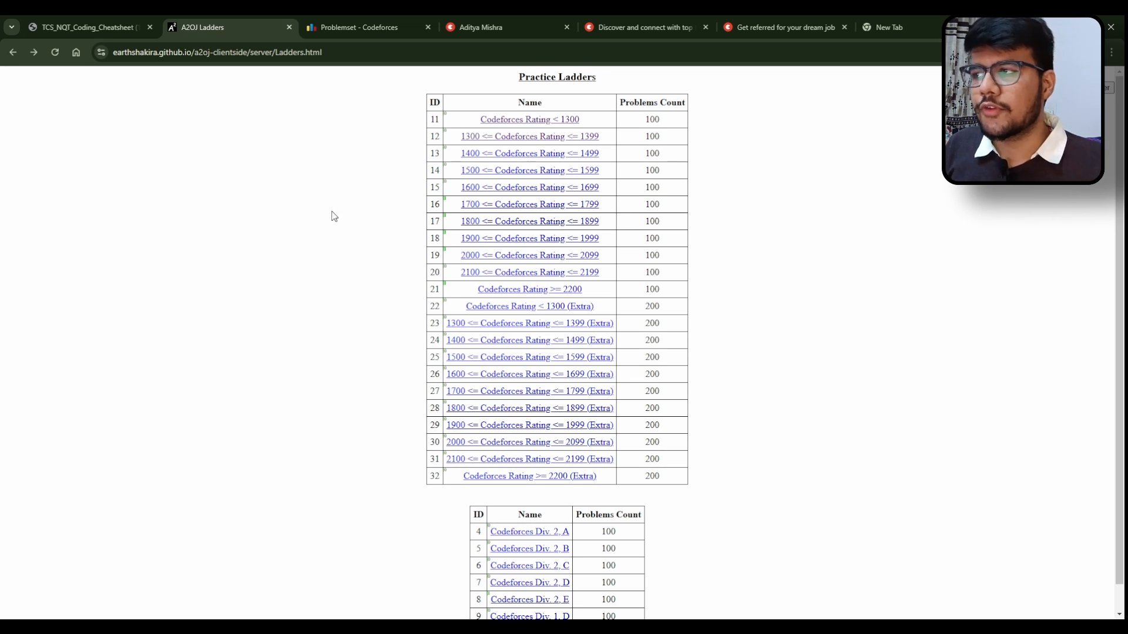
Step: Switch to Aditya Mishra's Topmate profile and scroll through its offering cards
left_click(482, 28)
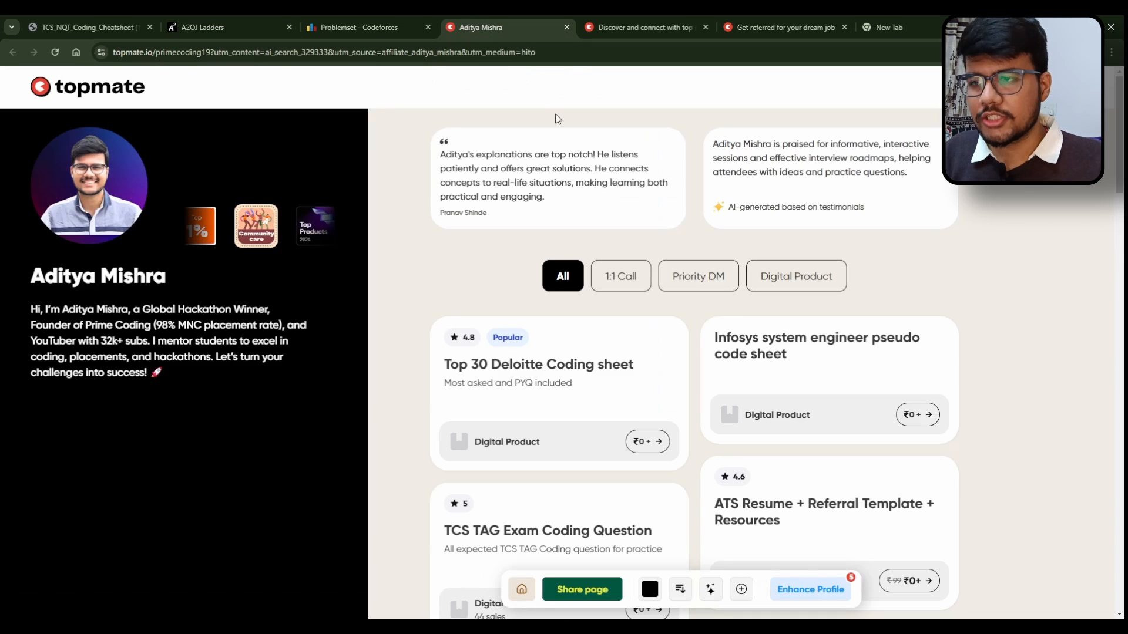
scroll("down", 3)
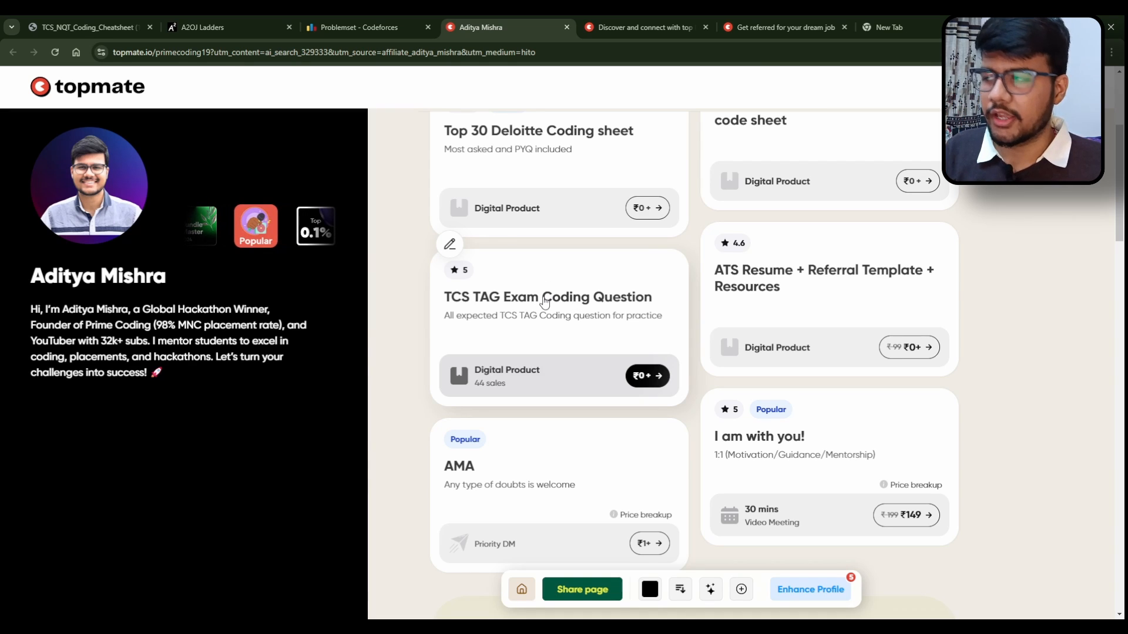
Step: Revisit the A2OJ Ladders tab, then switch to Topmate's mentor discovery page
left_click(208, 27)
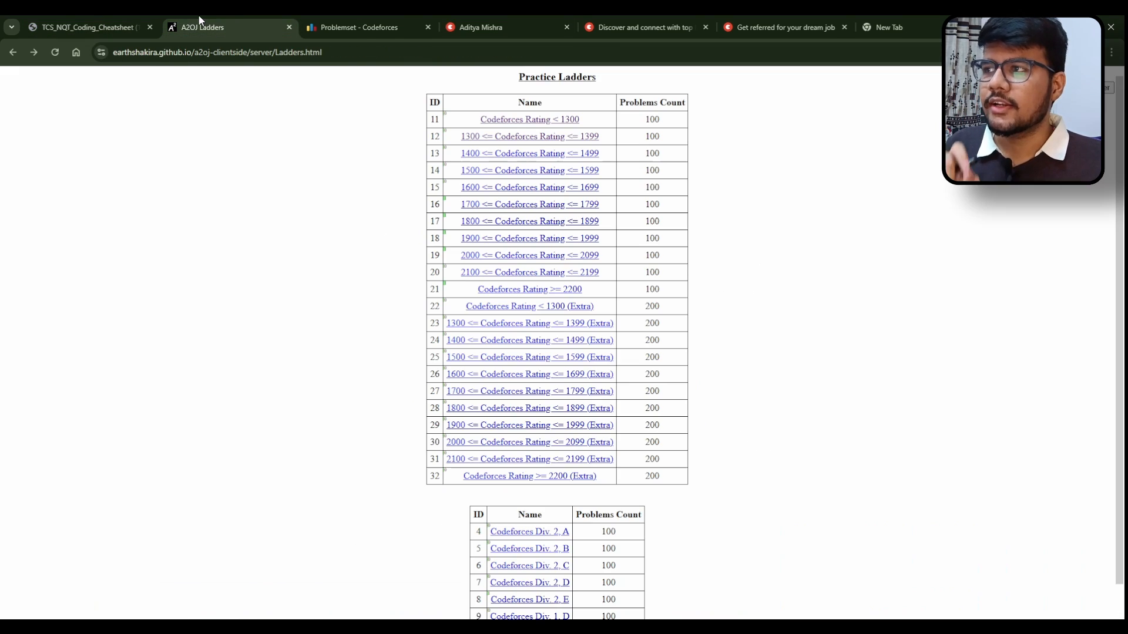
mouse_move(572, 272)
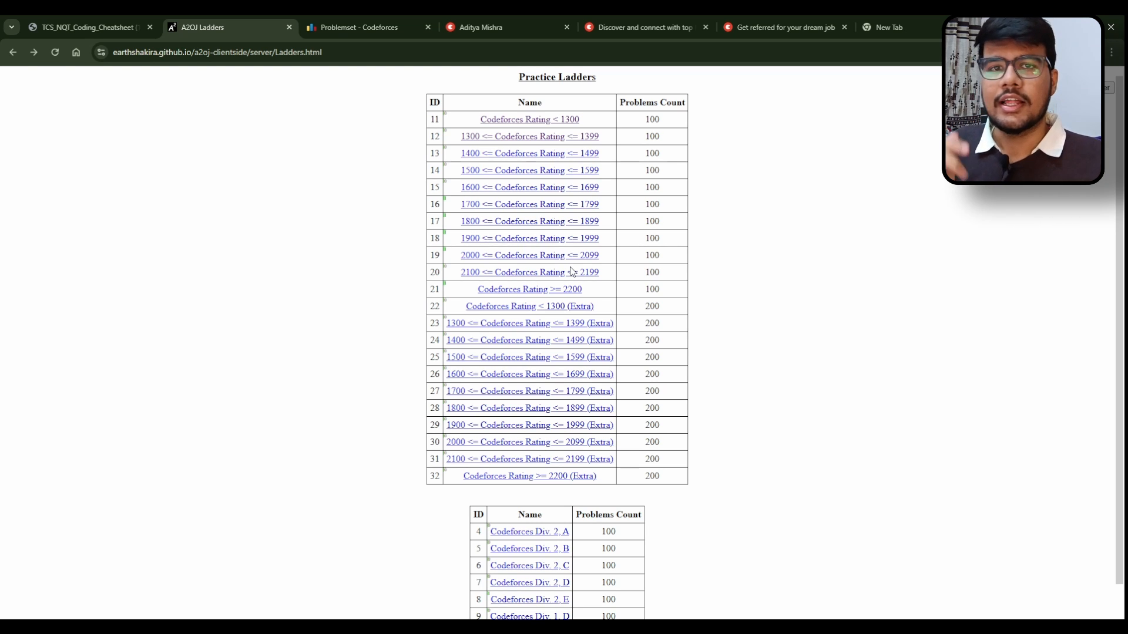
mouse_move(575, 94)
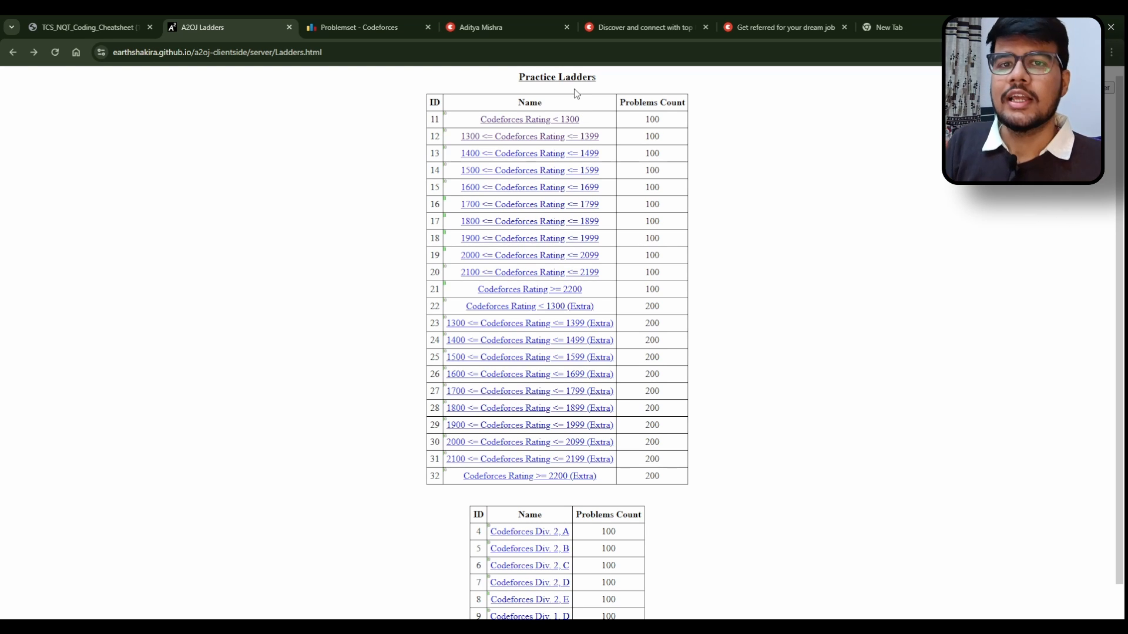
left_click(643, 27)
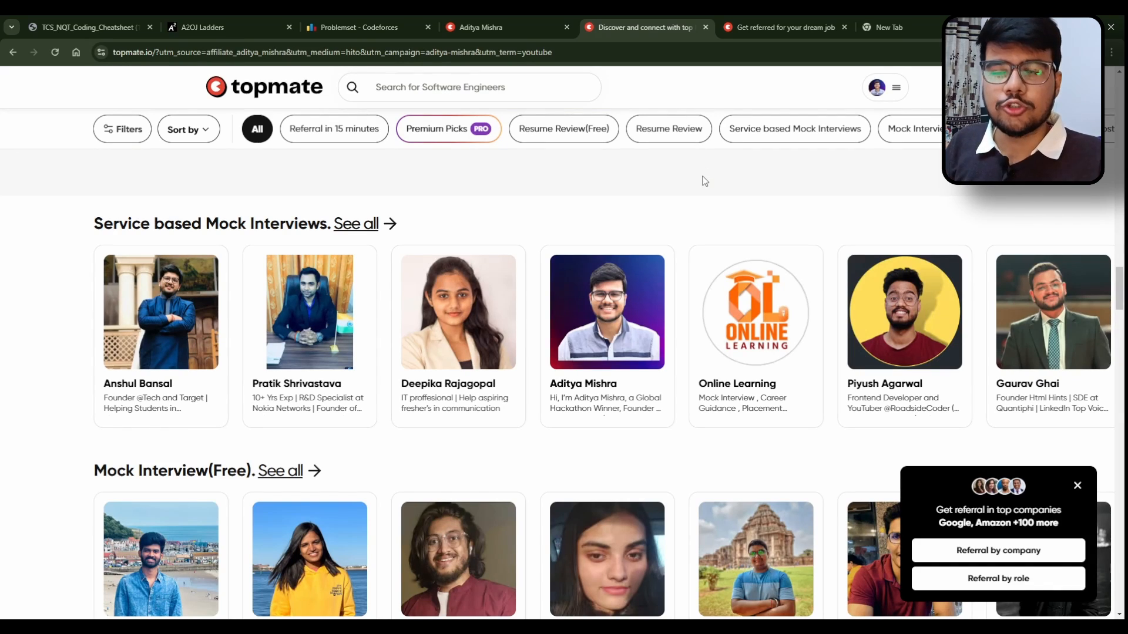
Step: Filter Topmate mentors by 'Referral in 15 minutes' and scroll through the results
scroll("down", 3)
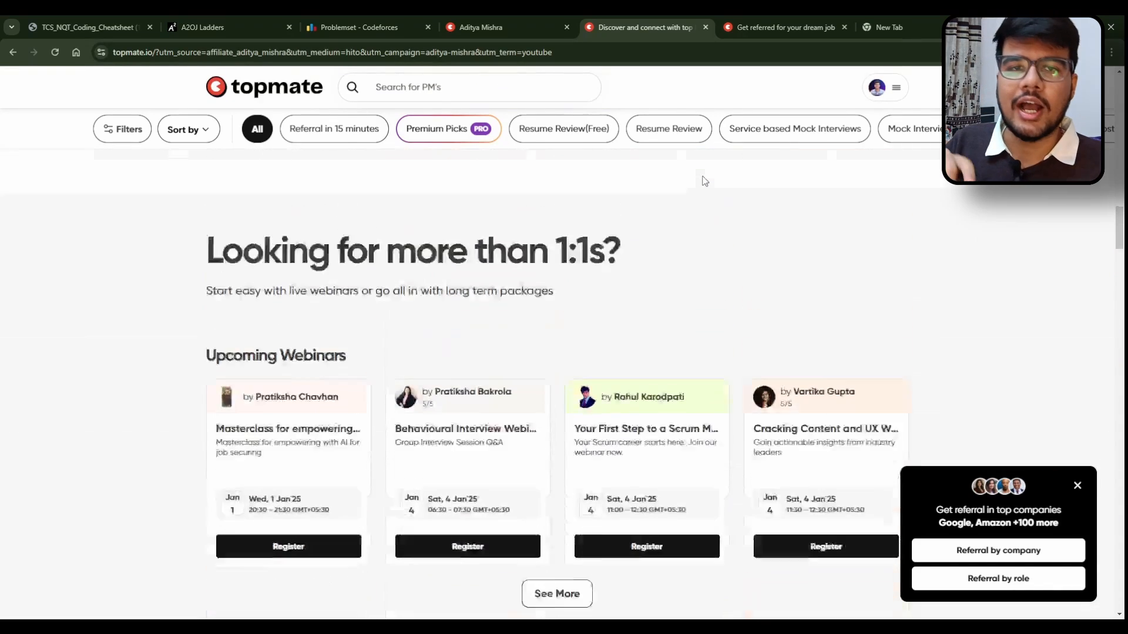
scroll("down", 3)
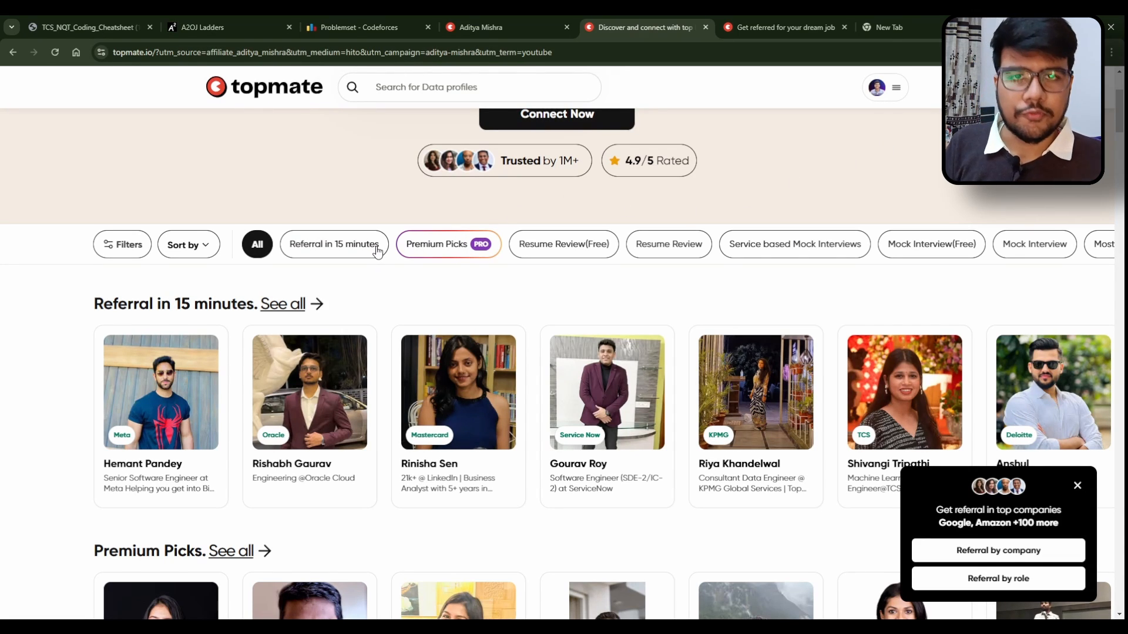
mouse_move(421, 282)
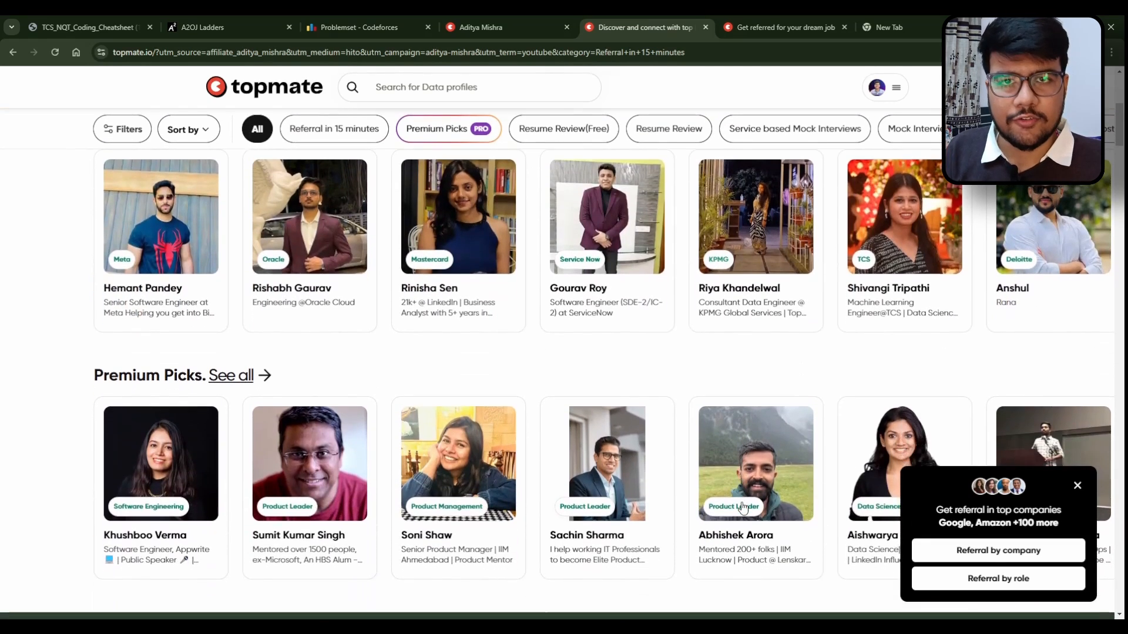
left_click(334, 129)
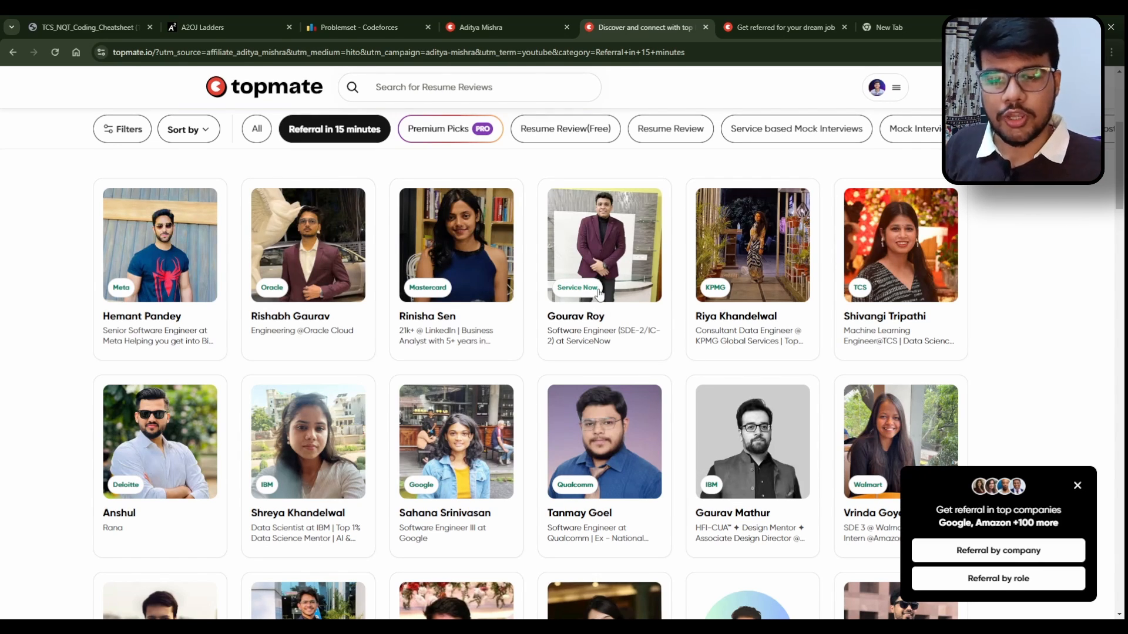
scroll("down", 3)
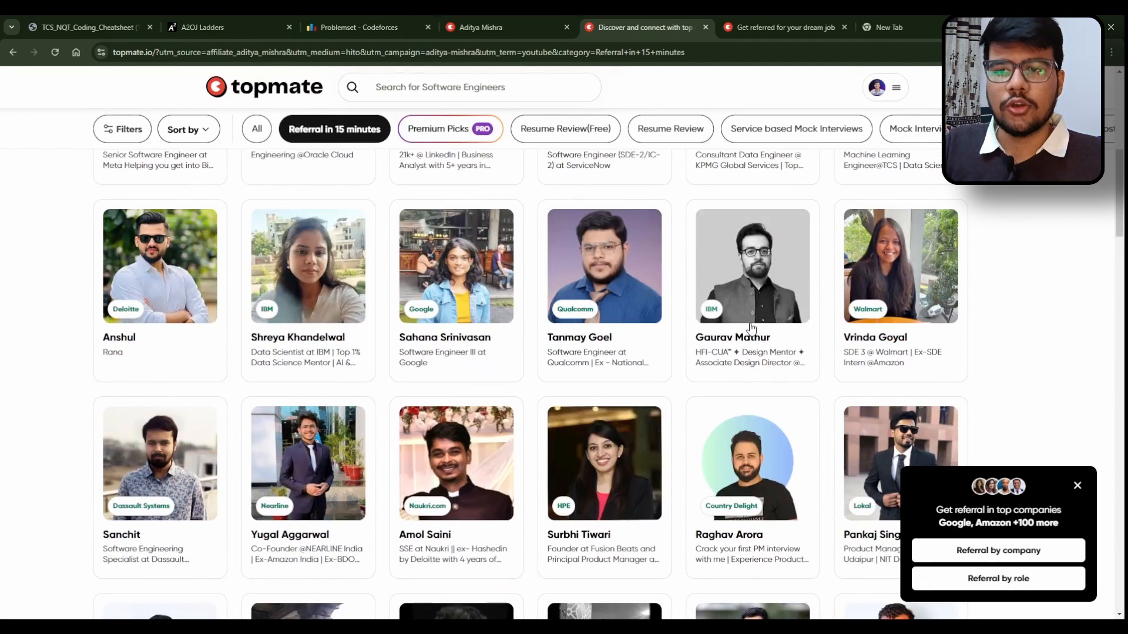
scroll("down", 3)
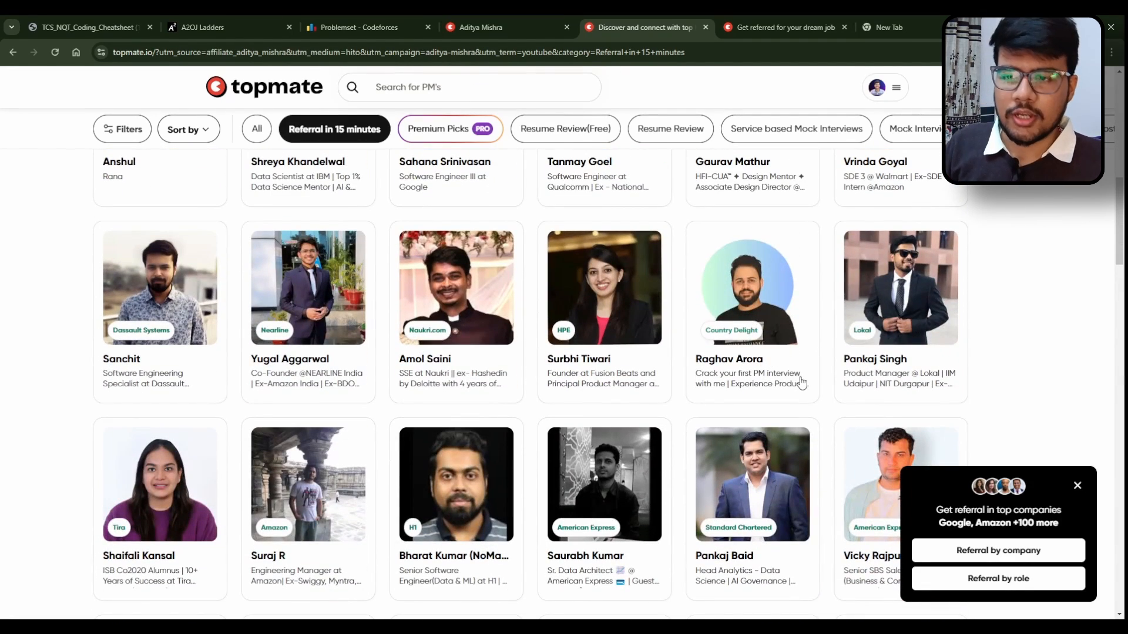
Step: Open Topmate's 'Referral by company' request form and start the referral message
scroll("down", 3)
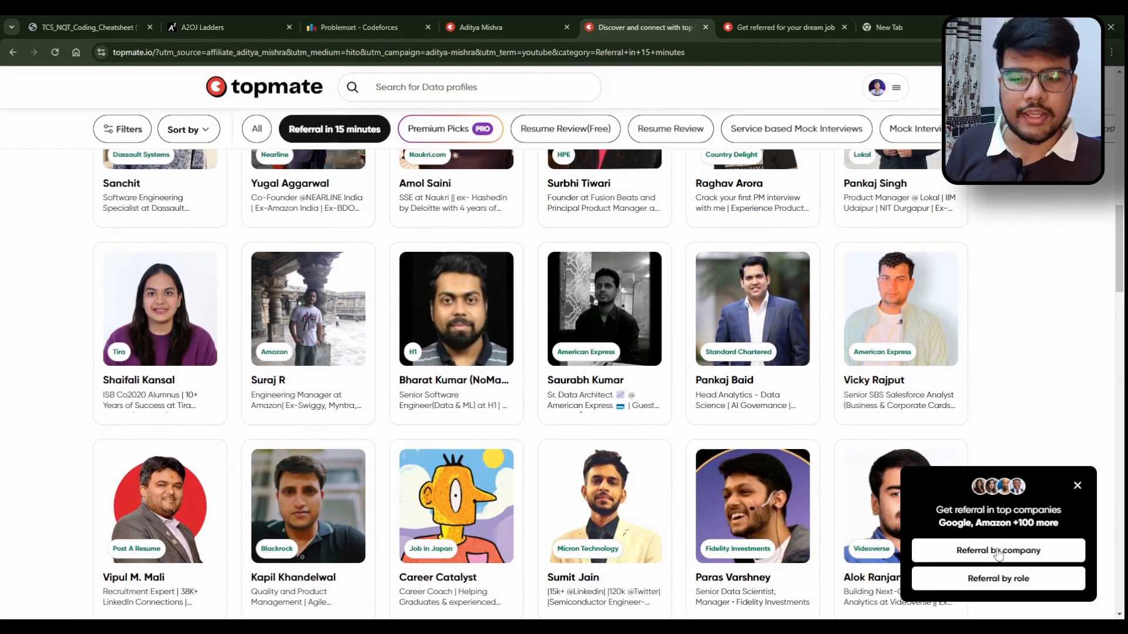
left_click(999, 550)
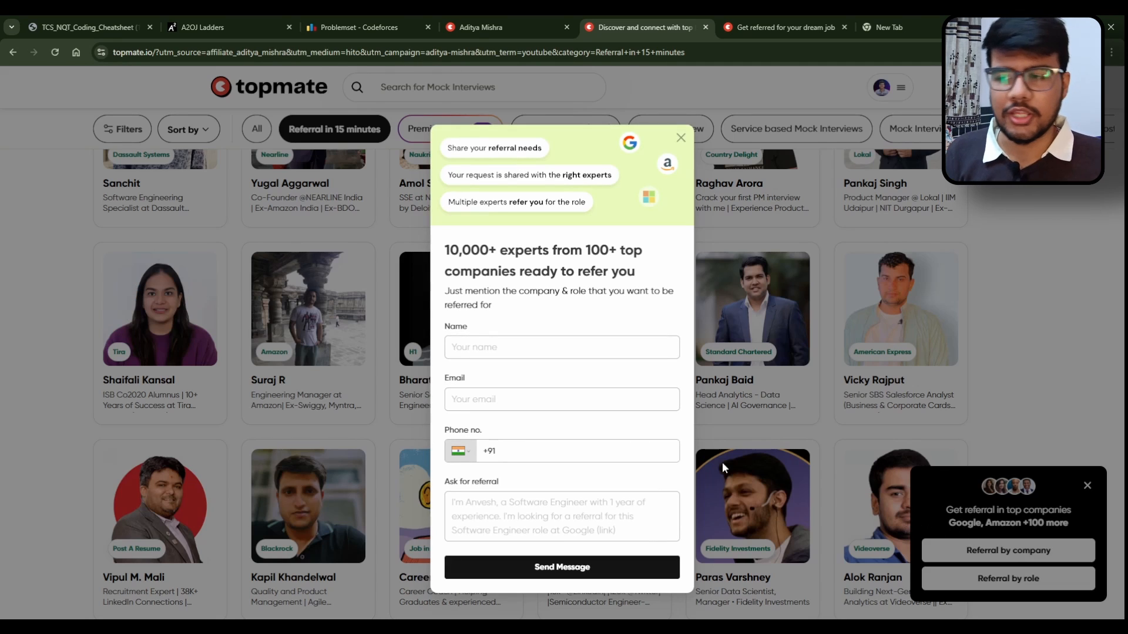
left_click(561, 515)
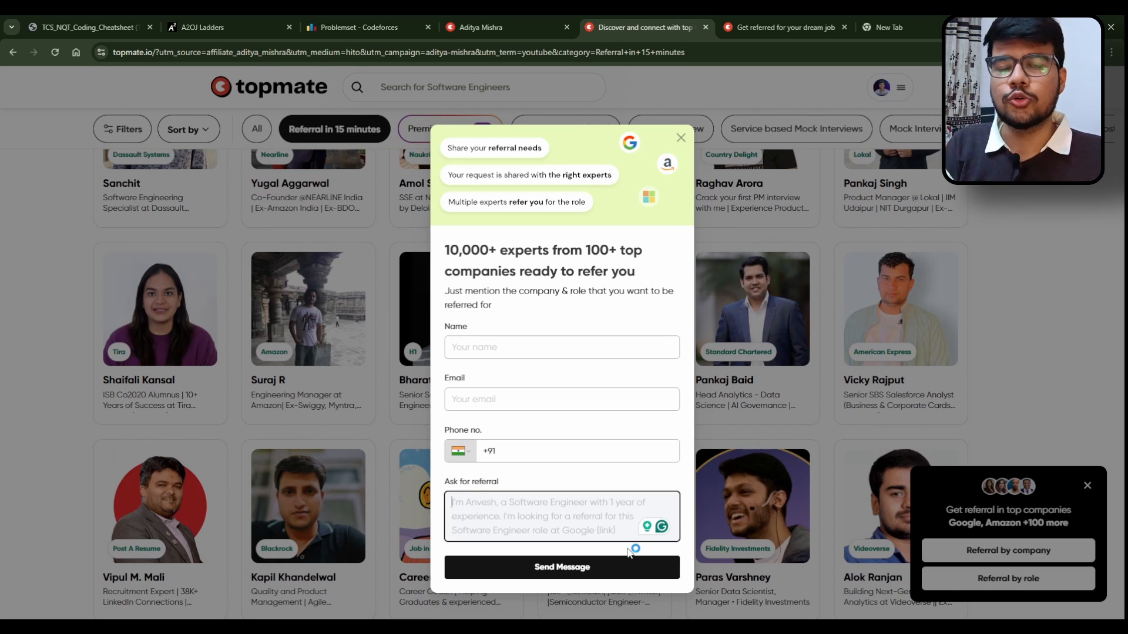
mouse_move(632, 551)
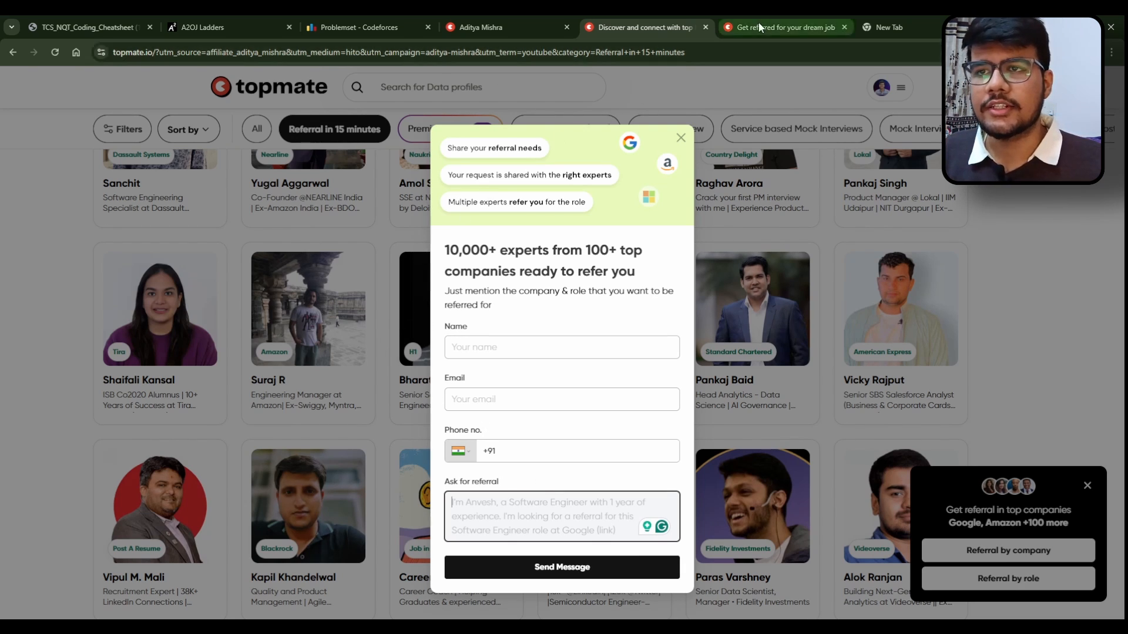
Step: Find referrers for Sony Research India's Data Science Intern LinkedIn job and browse them
left_click(785, 28)
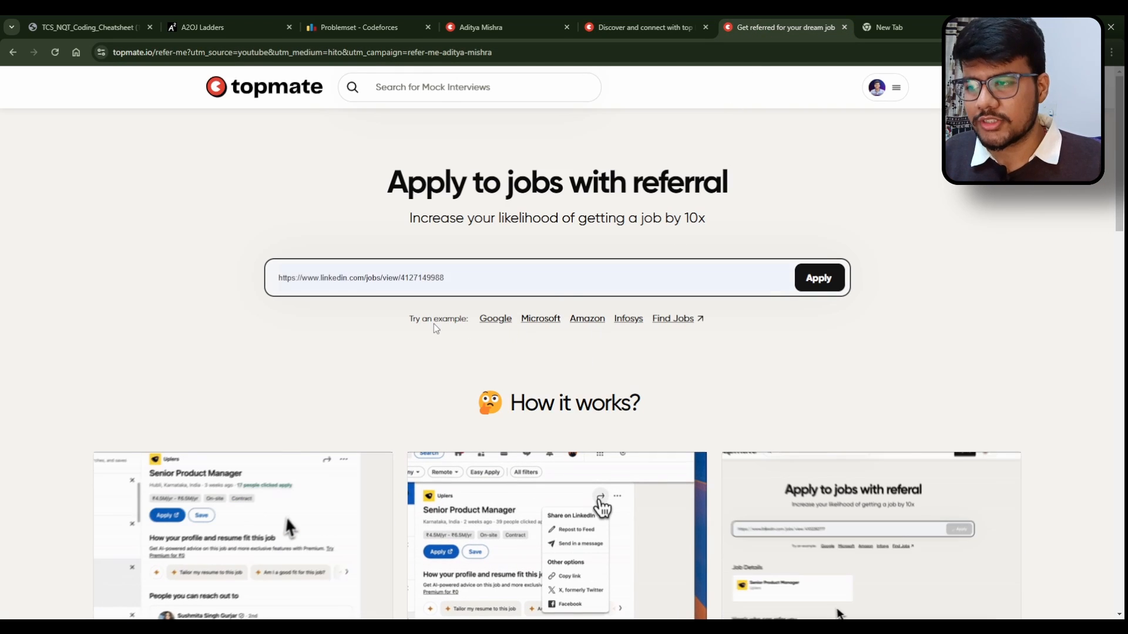
left_click(818, 277)
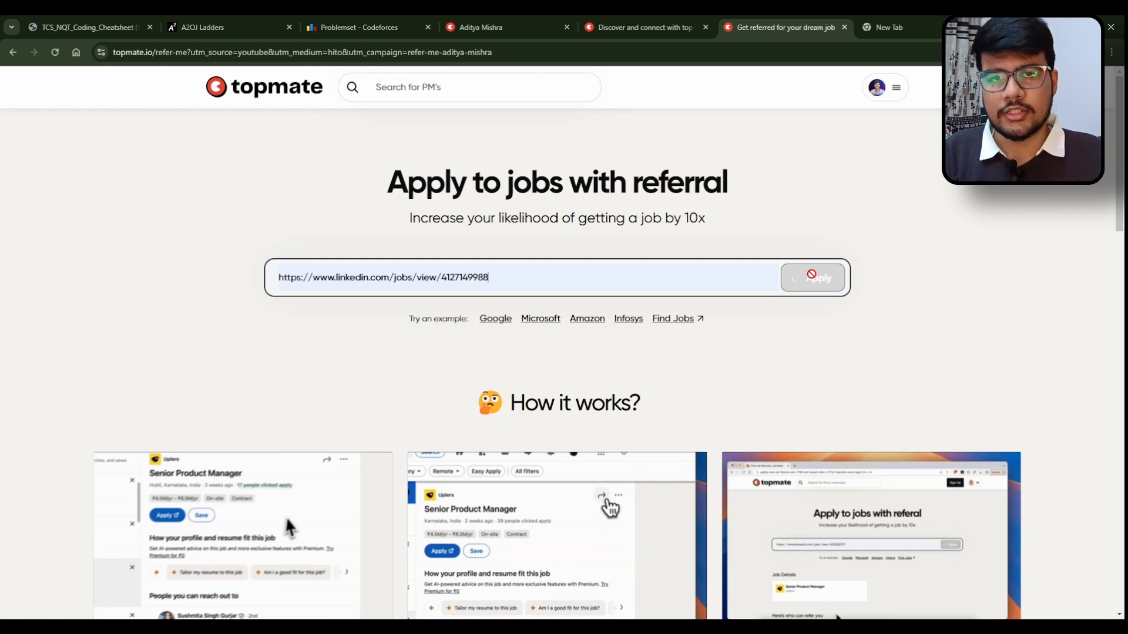
left_click(818, 278)
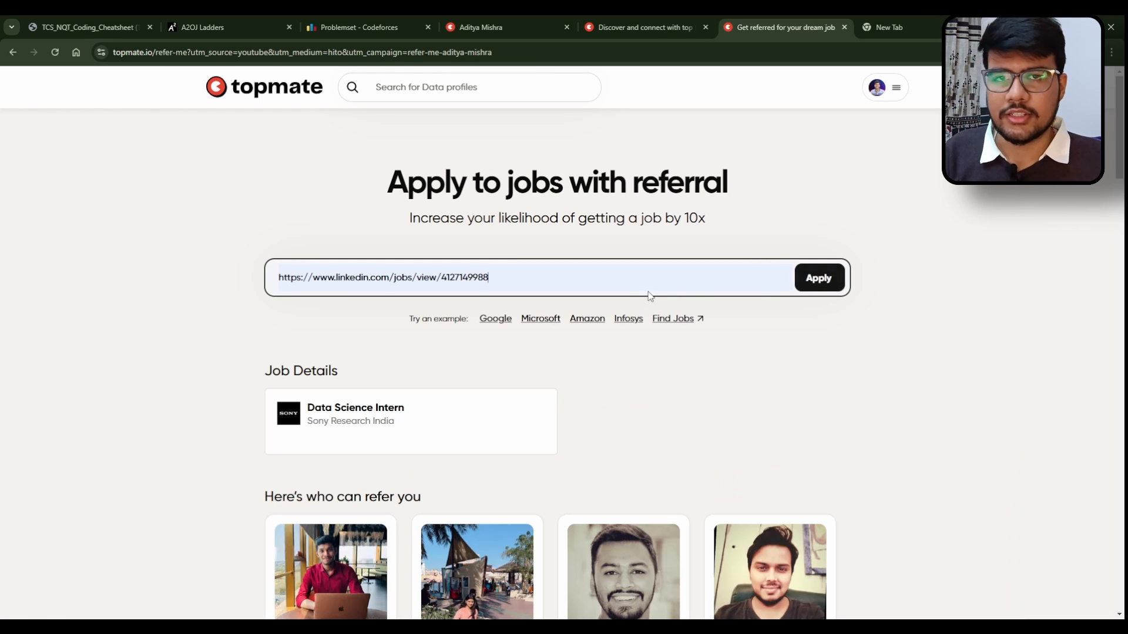
scroll("down", 3)
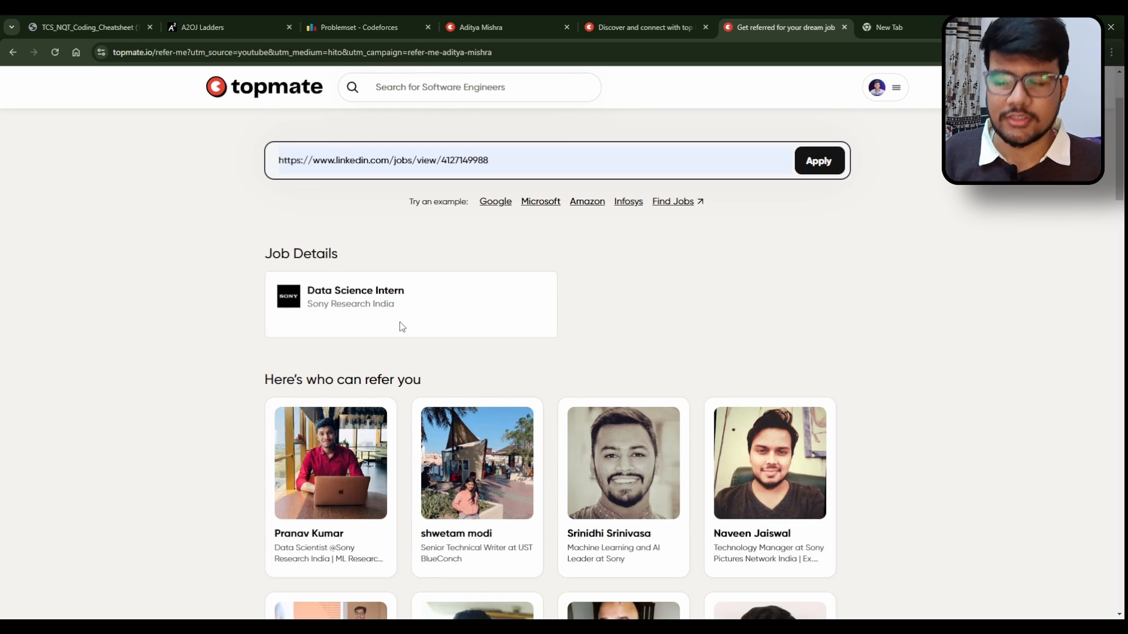
scroll("down", 3)
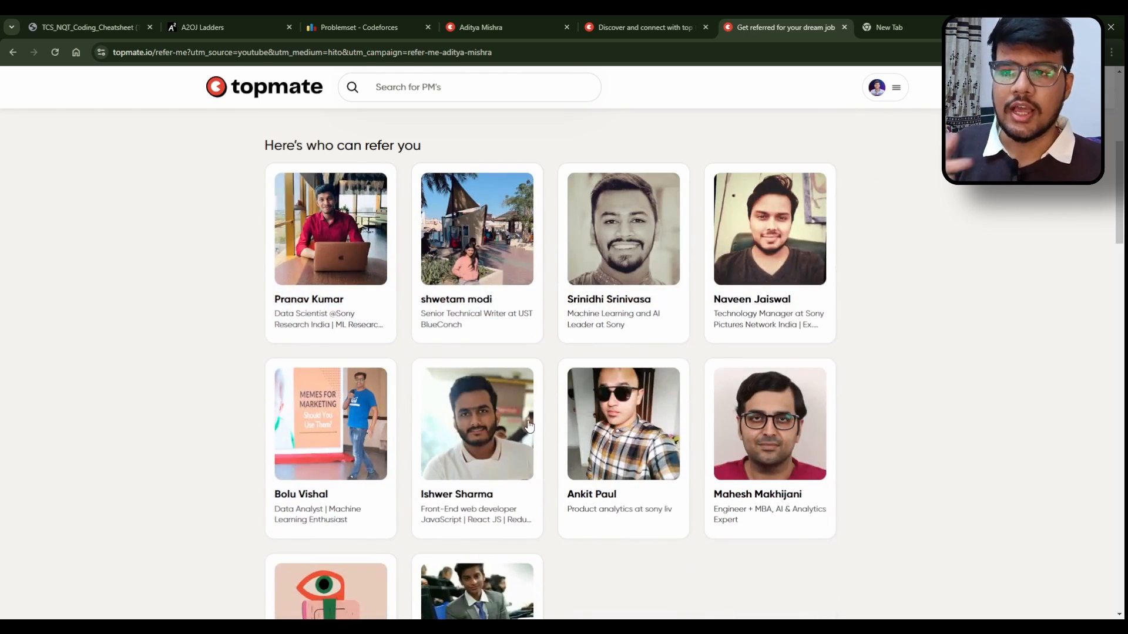
scroll("up", 3)
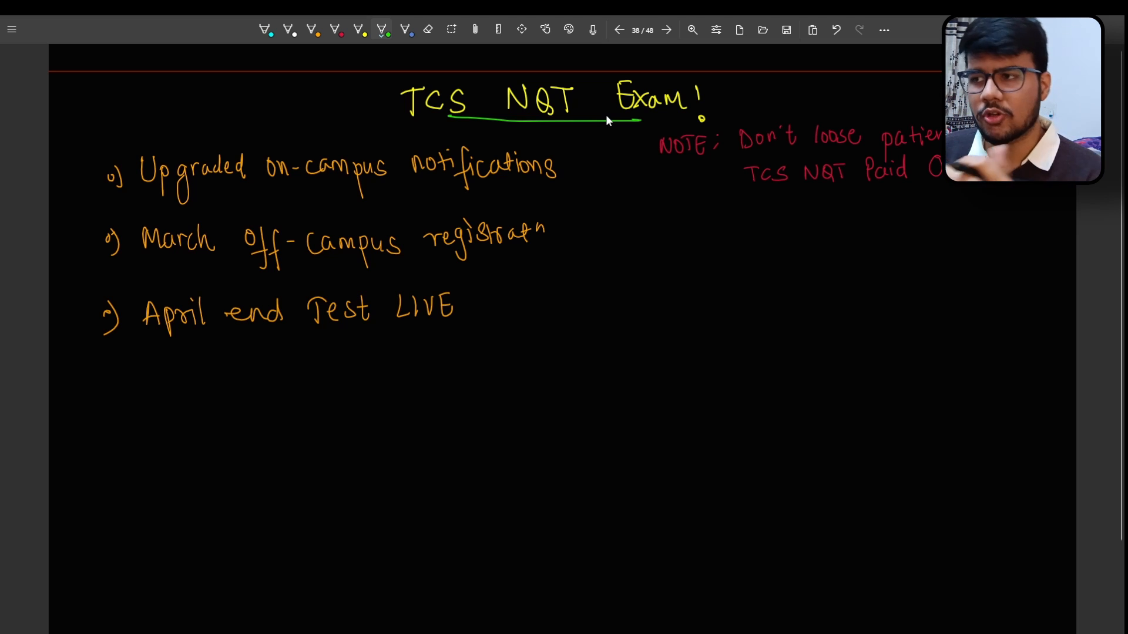
mouse_move(106, 124)
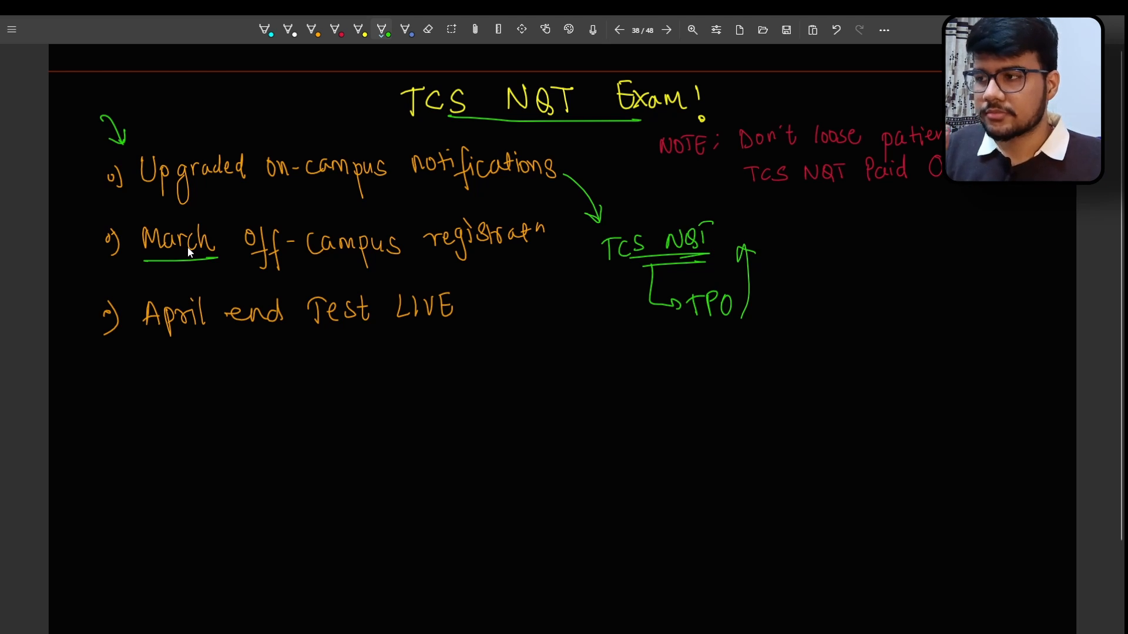
mouse_move(521, 400)
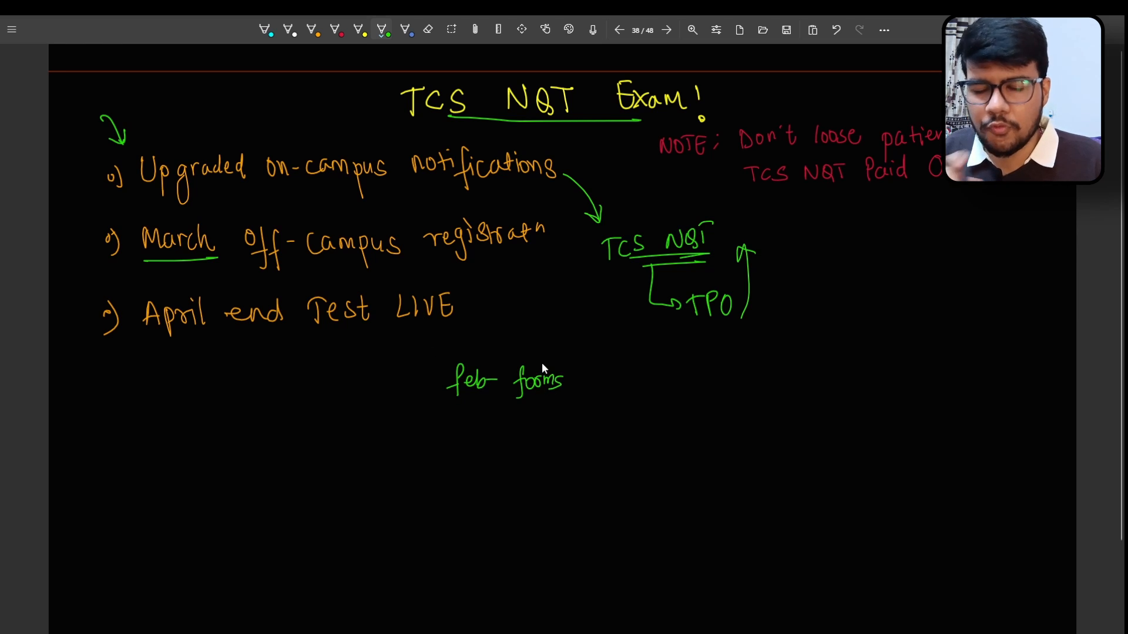
mouse_move(452, 454)
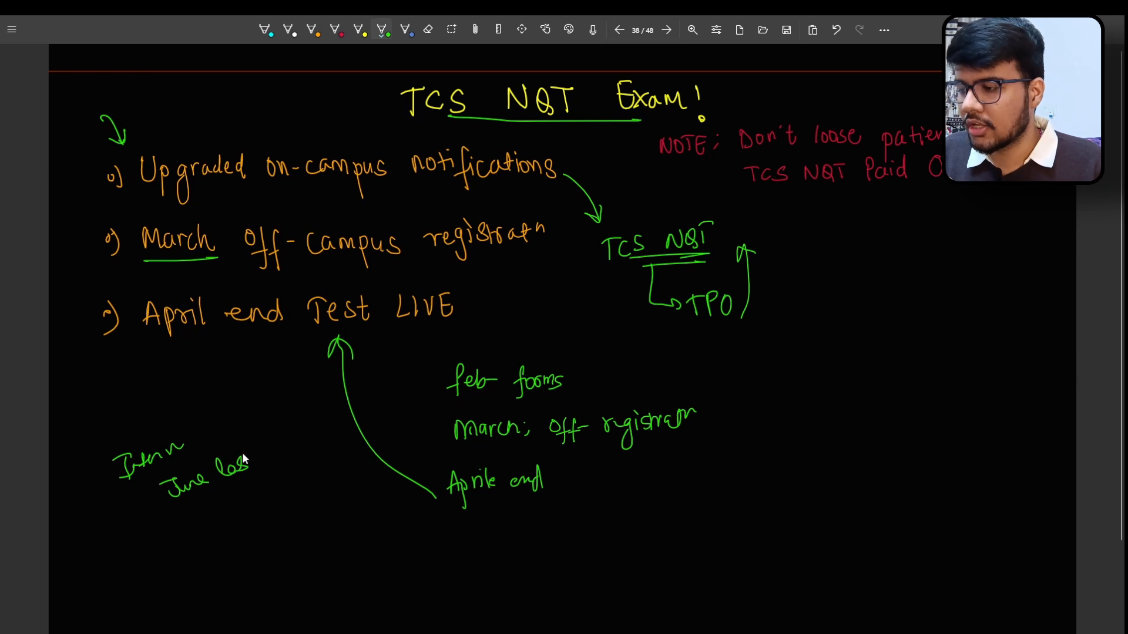
Step: Write 'Intern June last week' and draw an arrow above the on-campus notifications line
type("week")
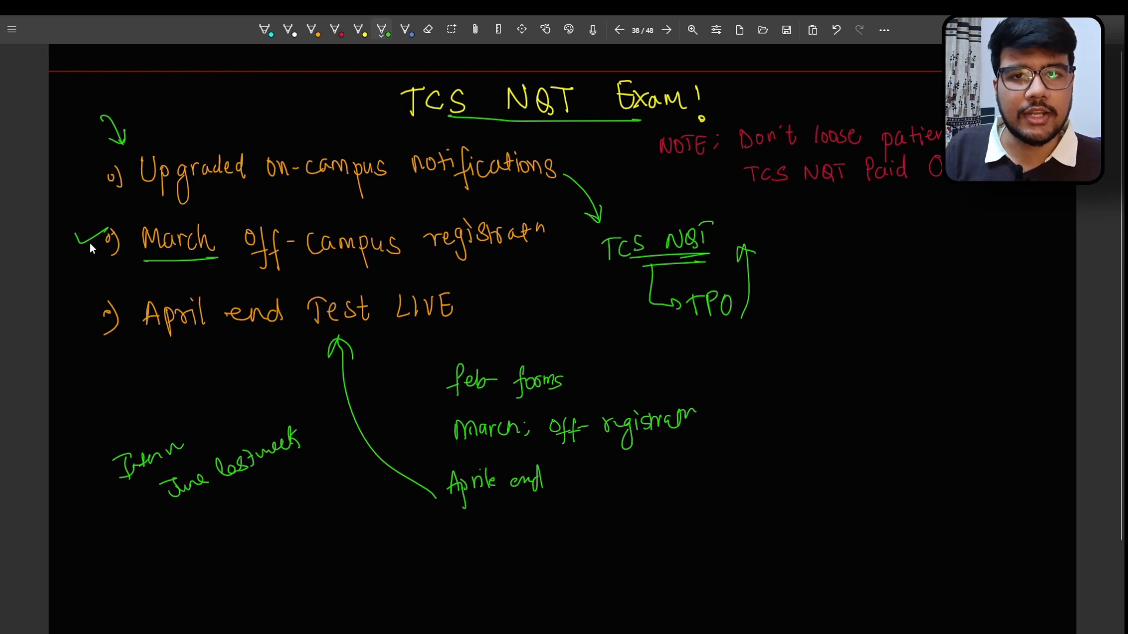
left_click_drag(244, 93, 270, 134)
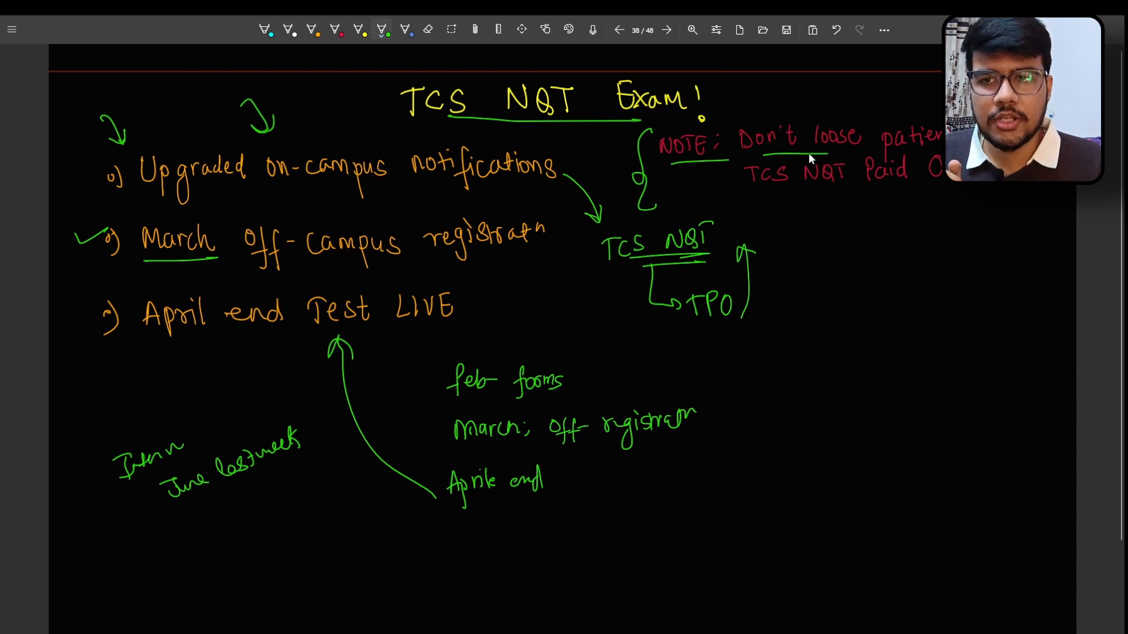
mouse_move(798, 189)
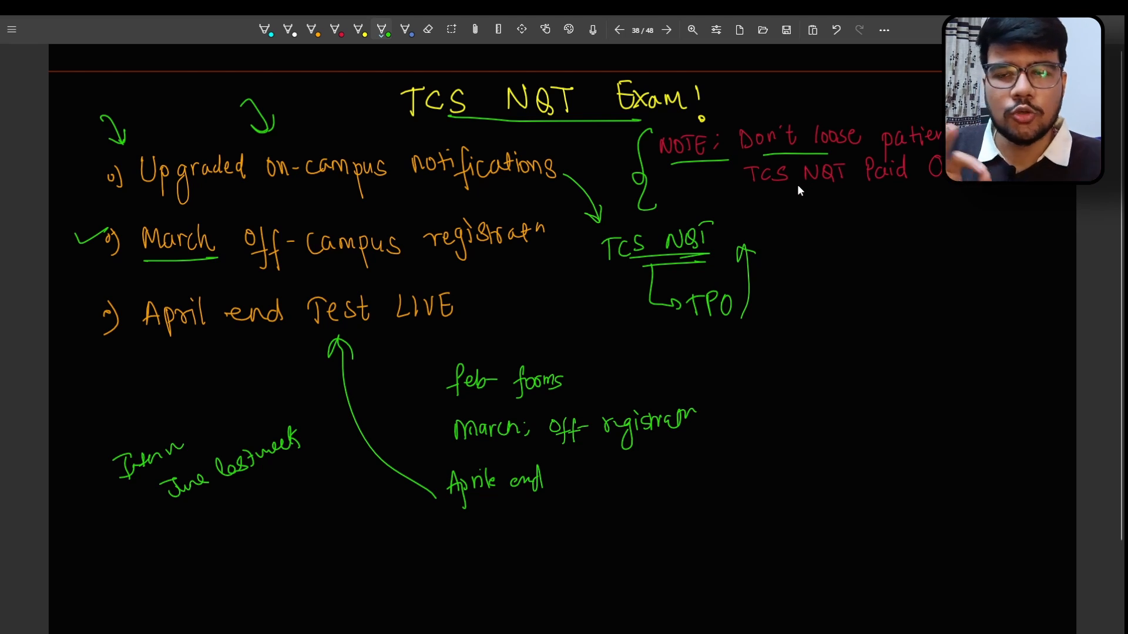
mouse_move(930, 257)
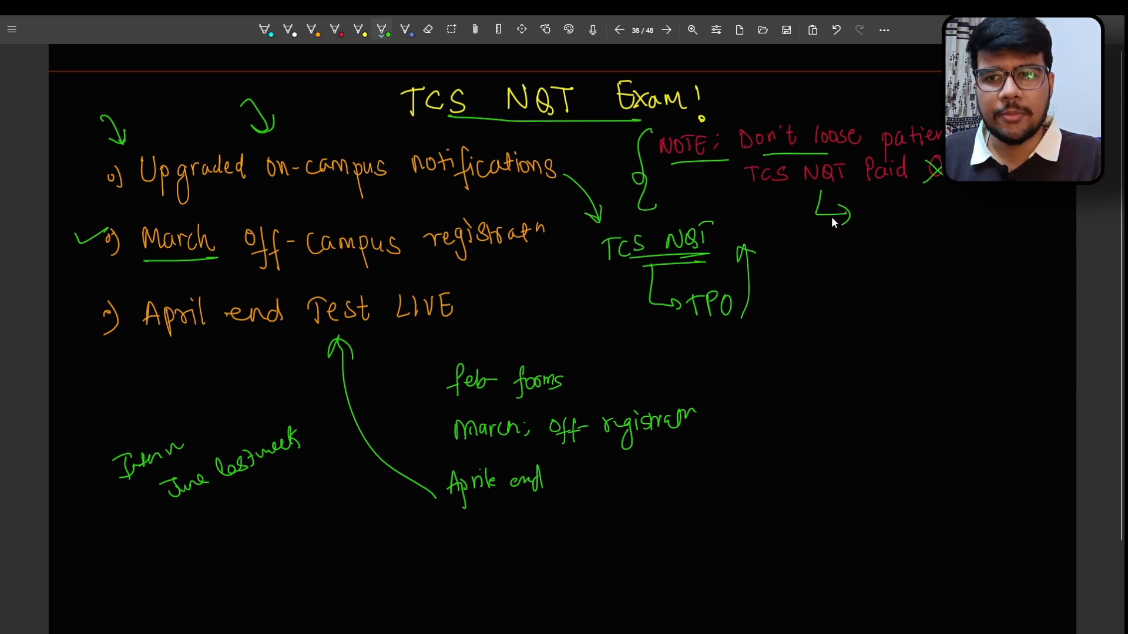
mouse_move(821, 284)
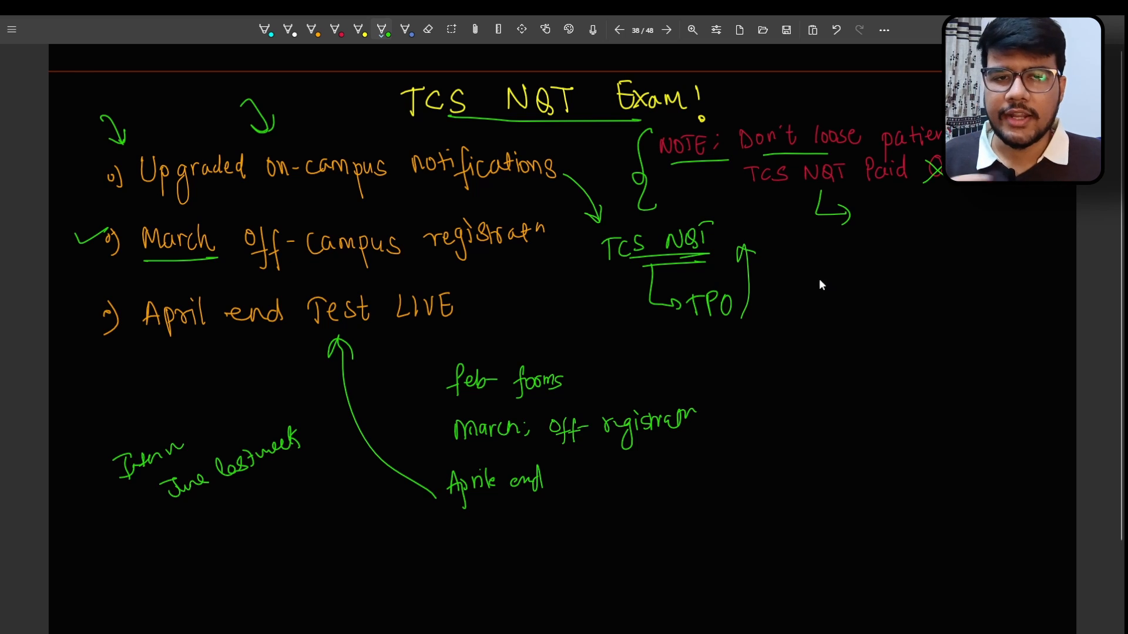
mouse_move(816, 289)
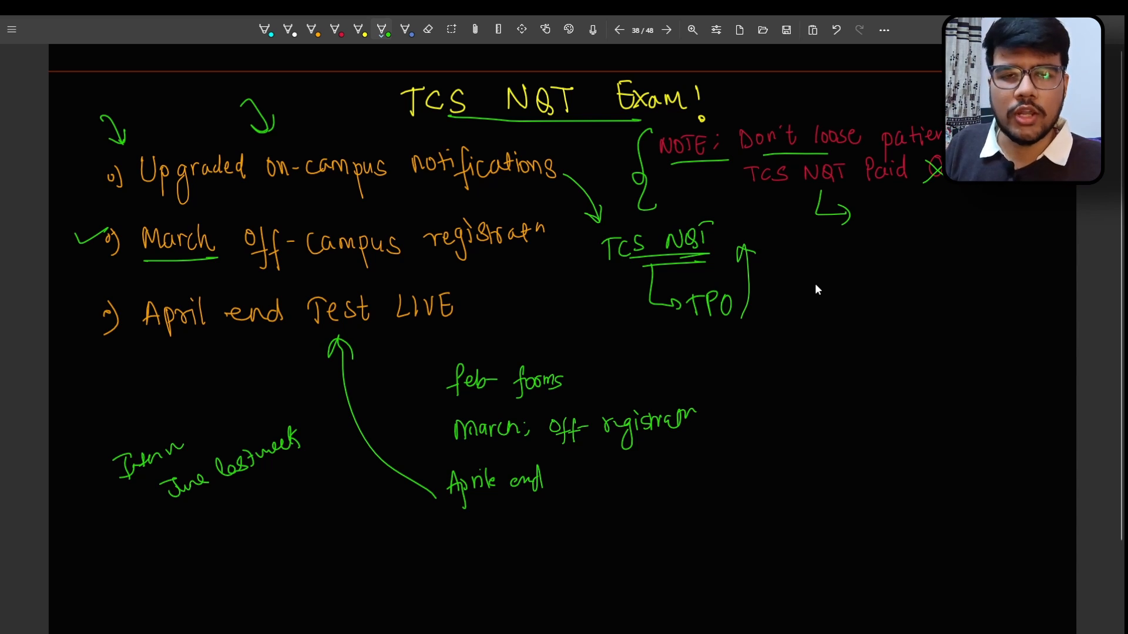
Step: Switch to the session feedback page with charts
left_click(665, 30)
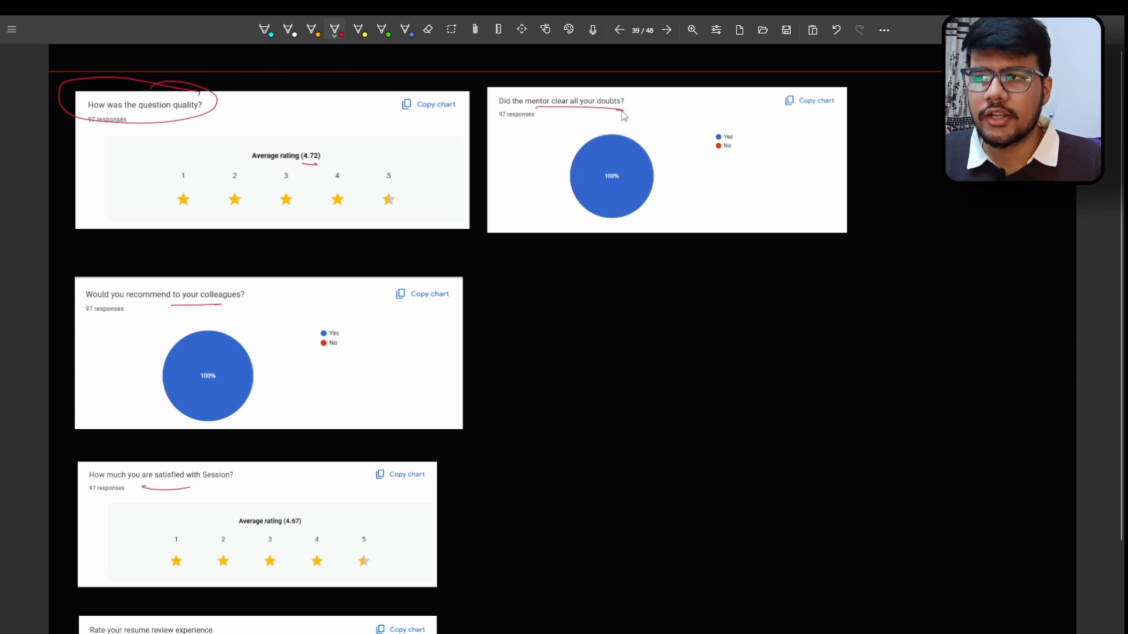
mouse_move(574, 113)
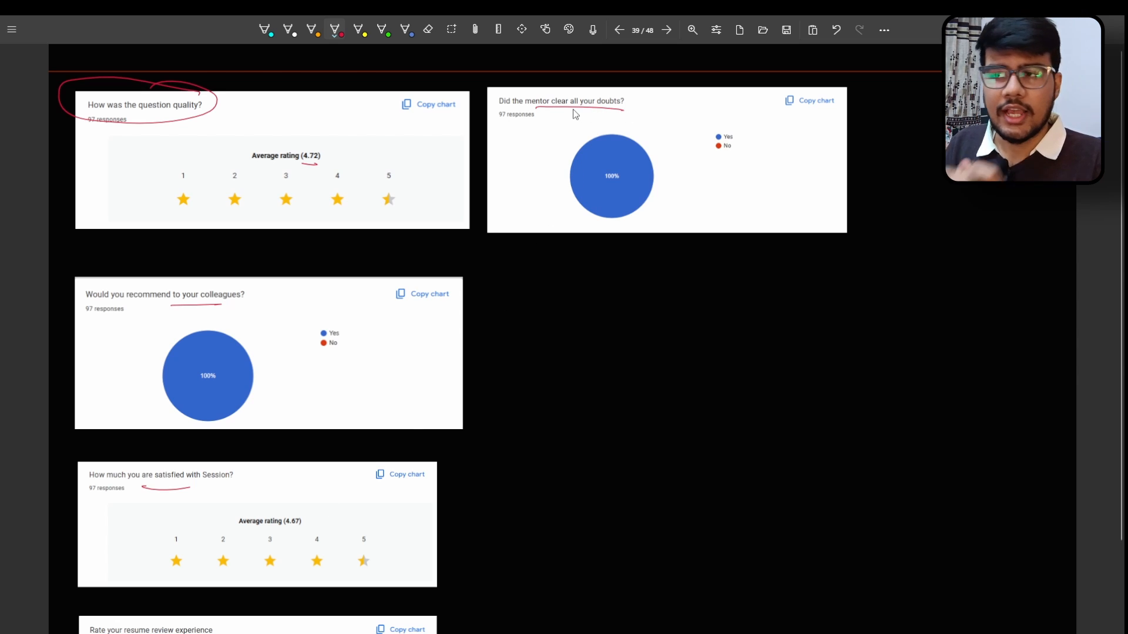
mouse_move(539, 300)
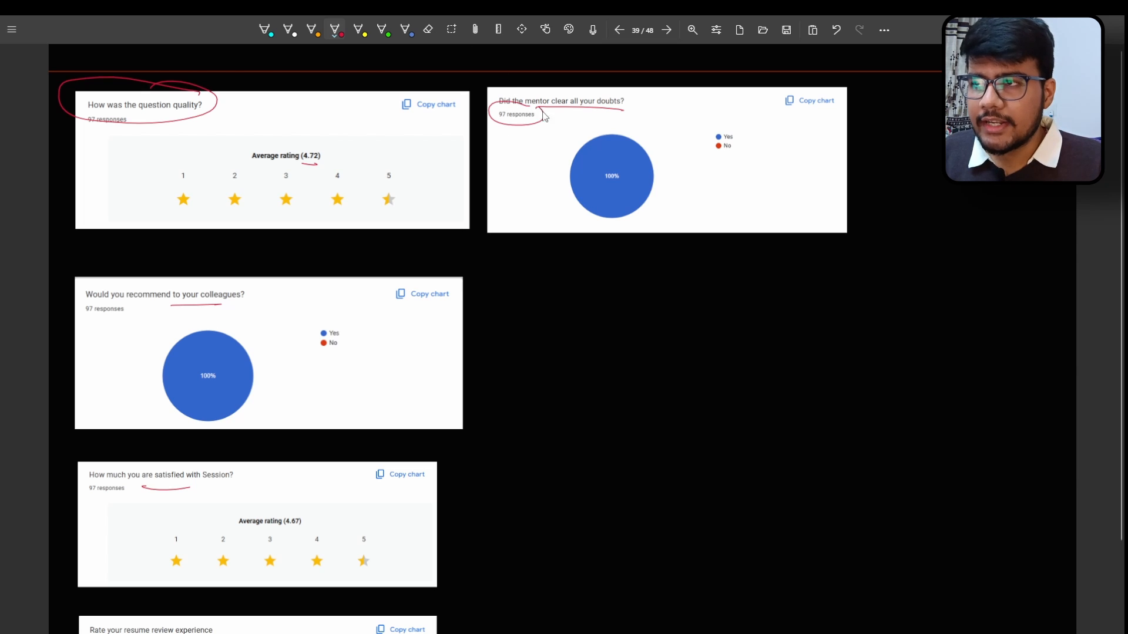
mouse_move(552, 294)
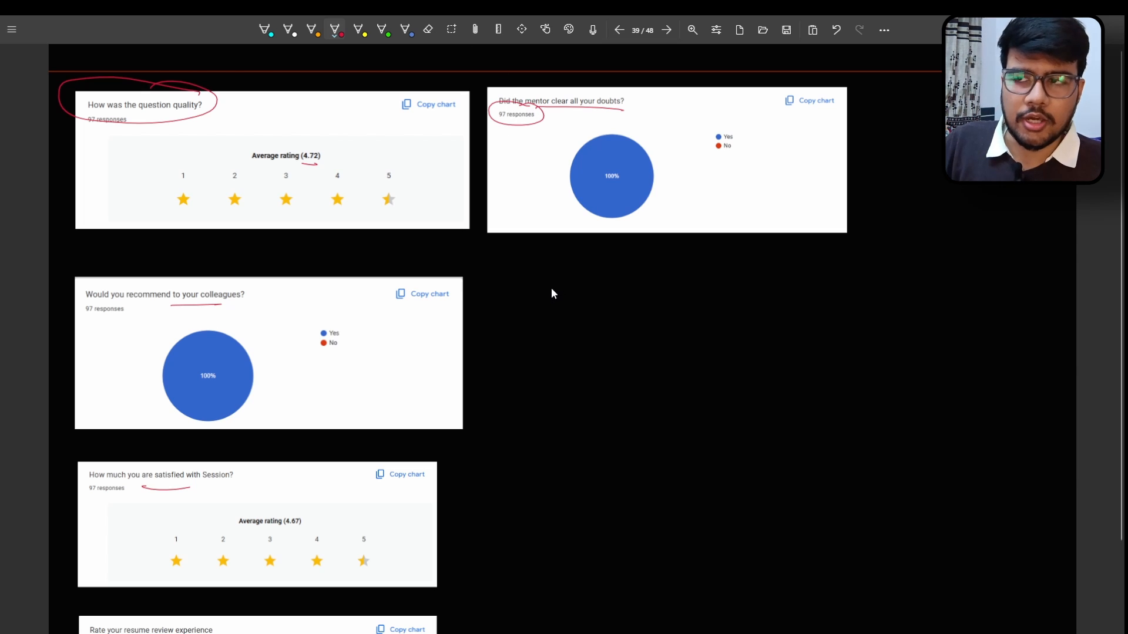
mouse_move(571, 281)
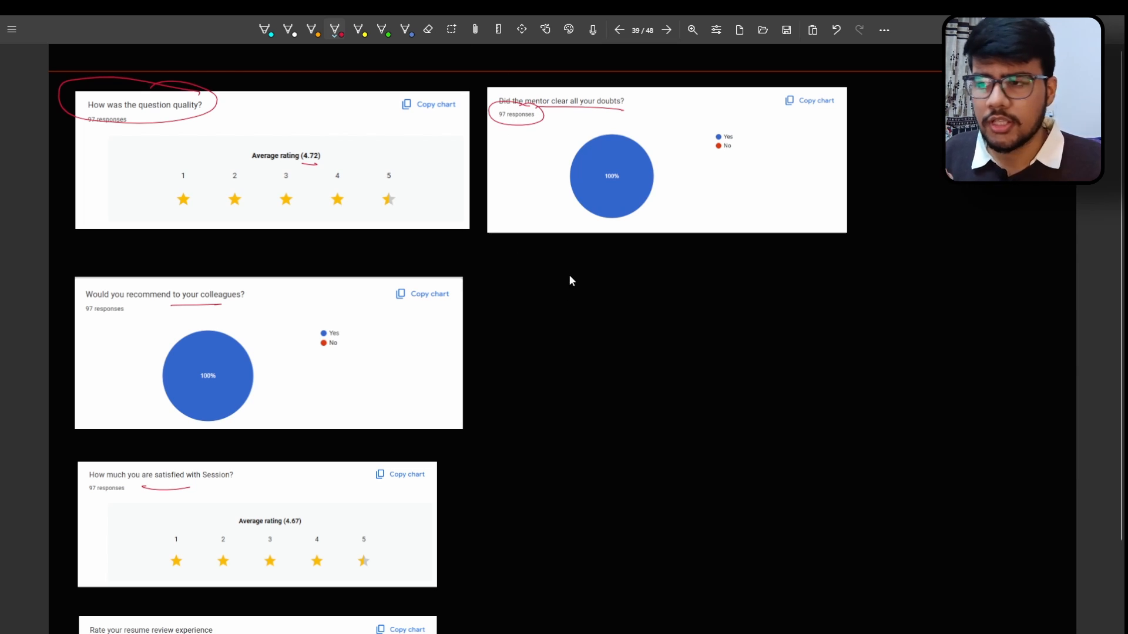
mouse_move(548, 286)
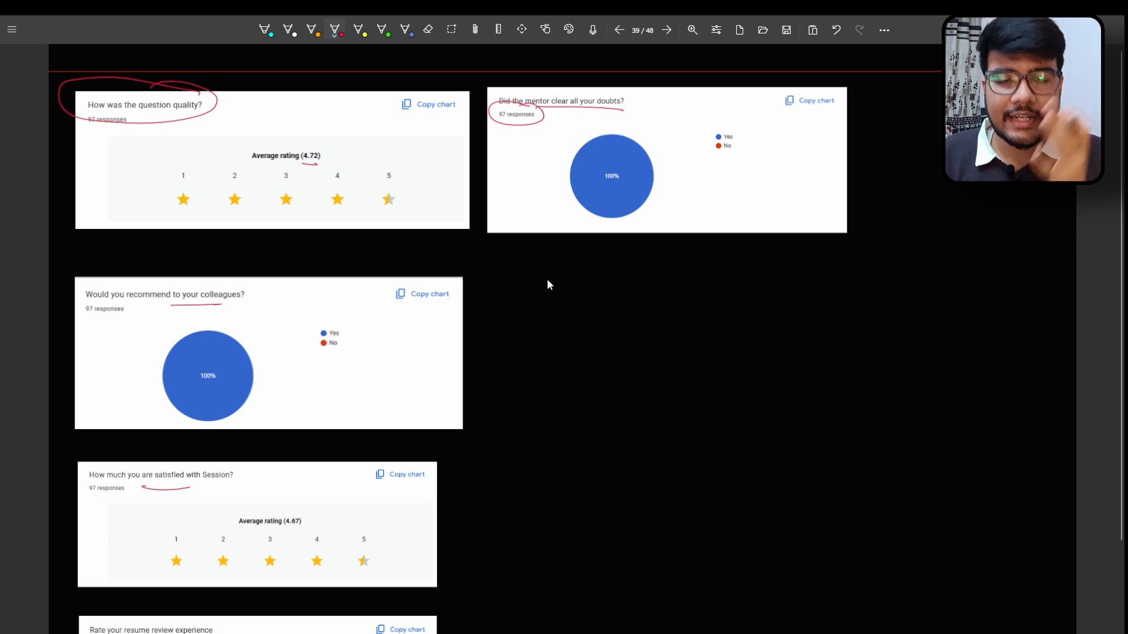
mouse_move(566, 250)
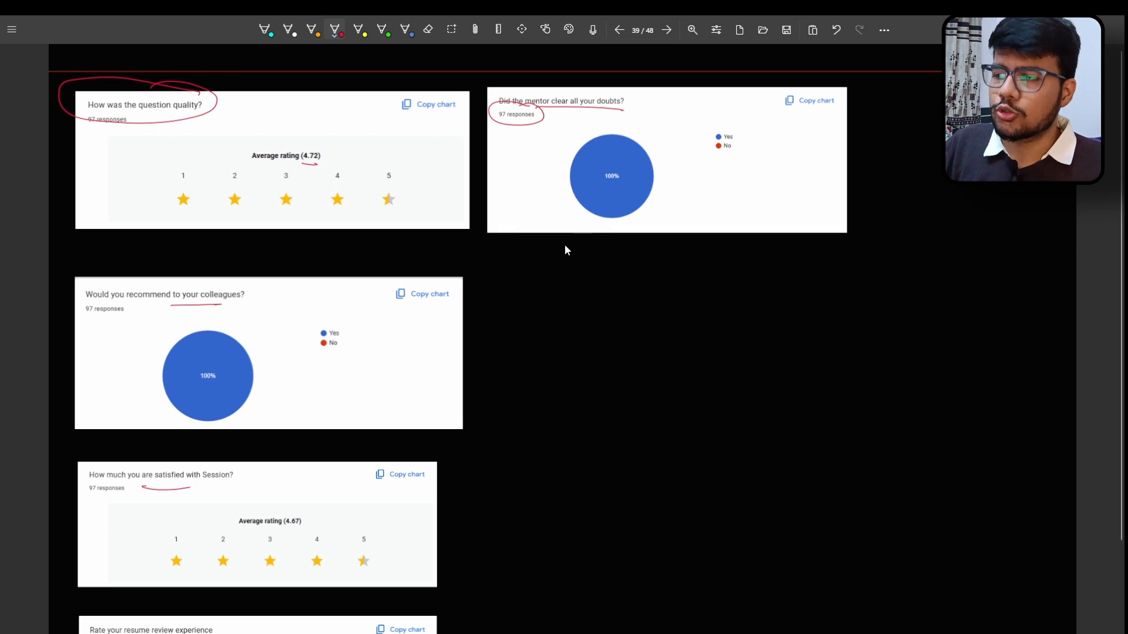
mouse_move(536, 262)
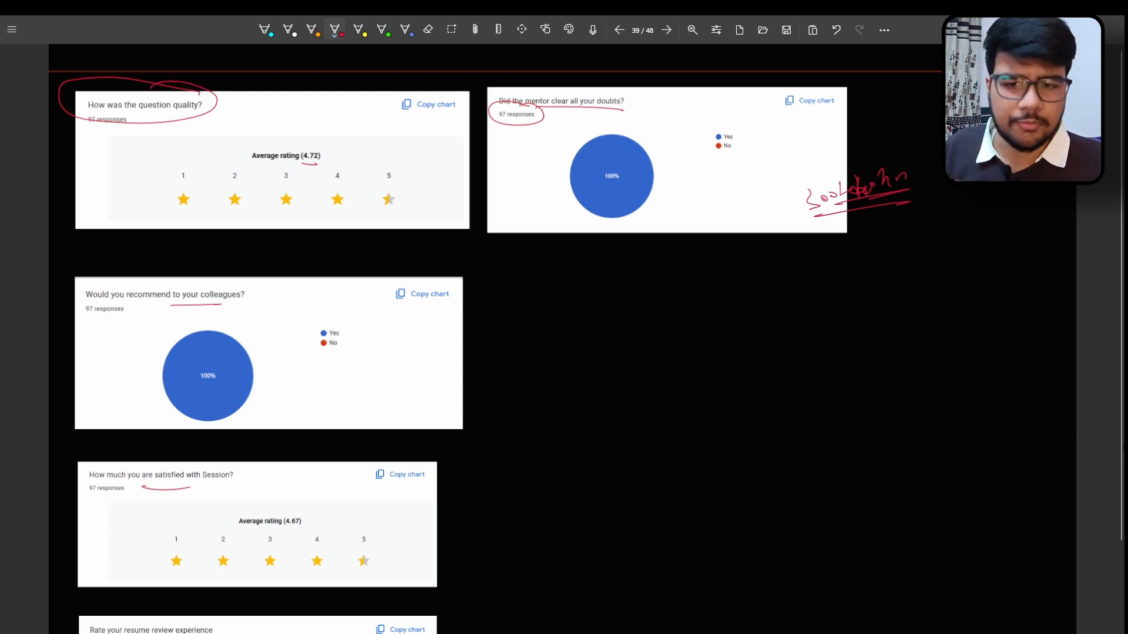
mouse_move(1052, 454)
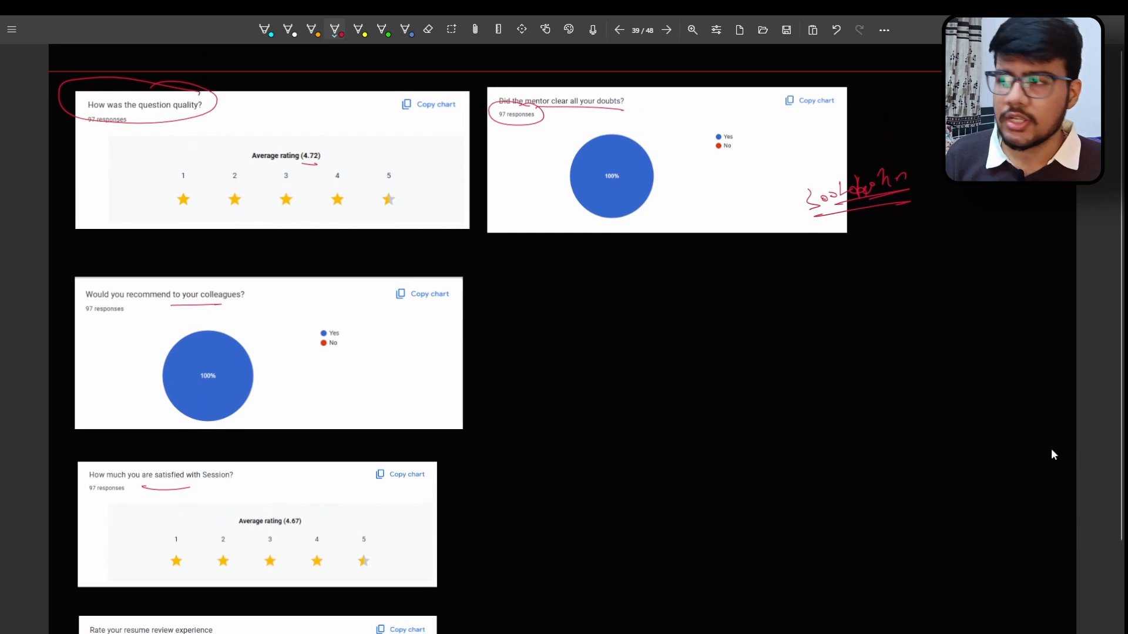
mouse_move(1007, 450)
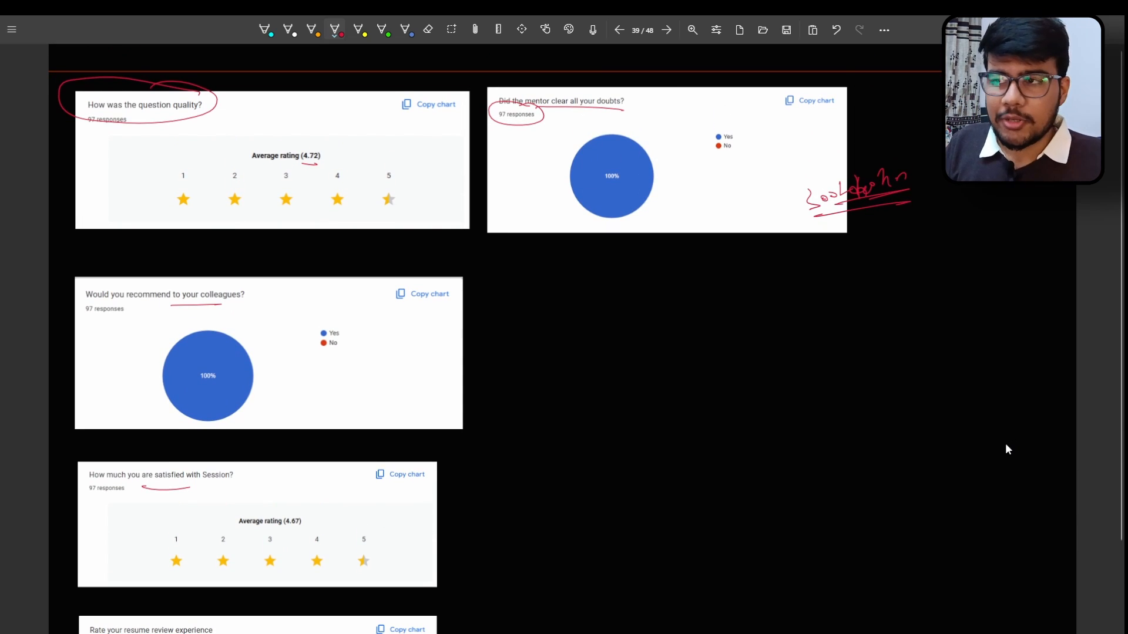